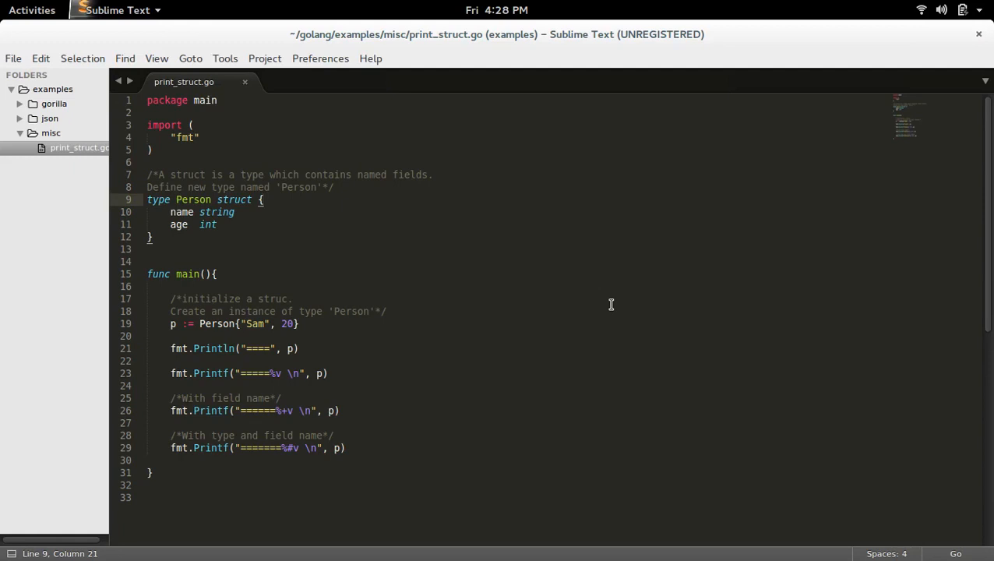
Search the Command Palette for 'install' and find no matching commands available
{"action": "left_click", "coordinate": [263, 199]}
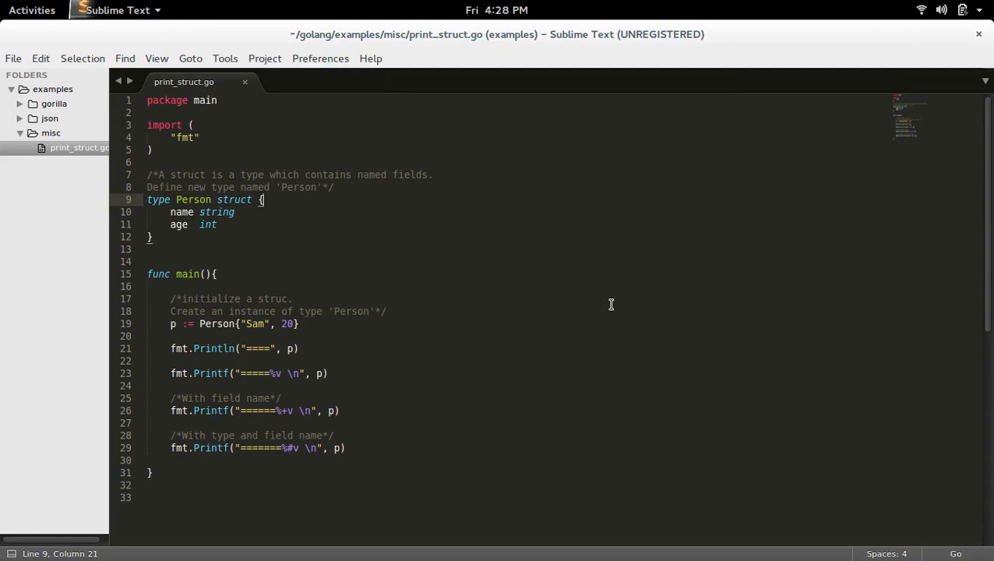
{"action": "key", "text": "ctrl+shift+p"}
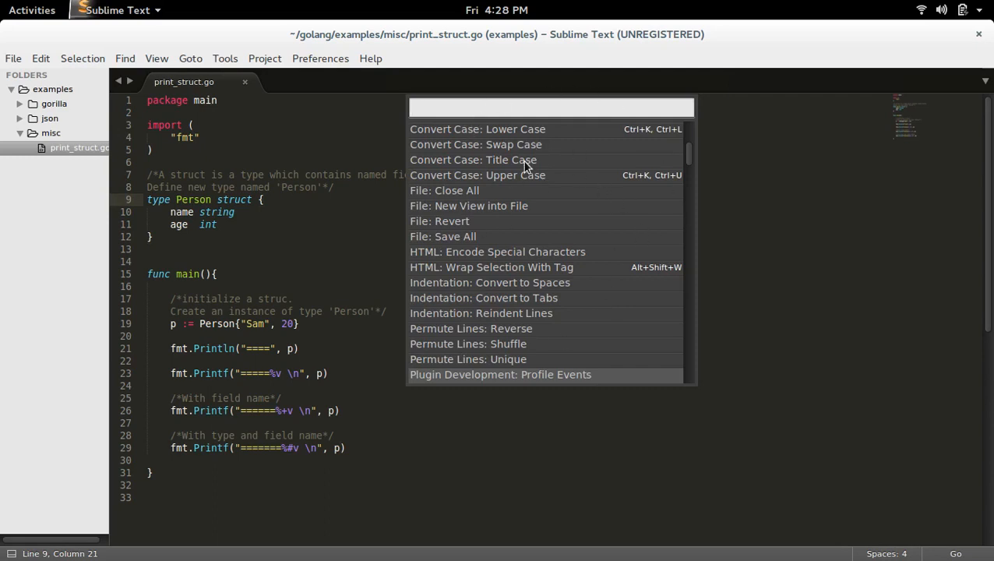
{"action": "type", "text": "inst"}
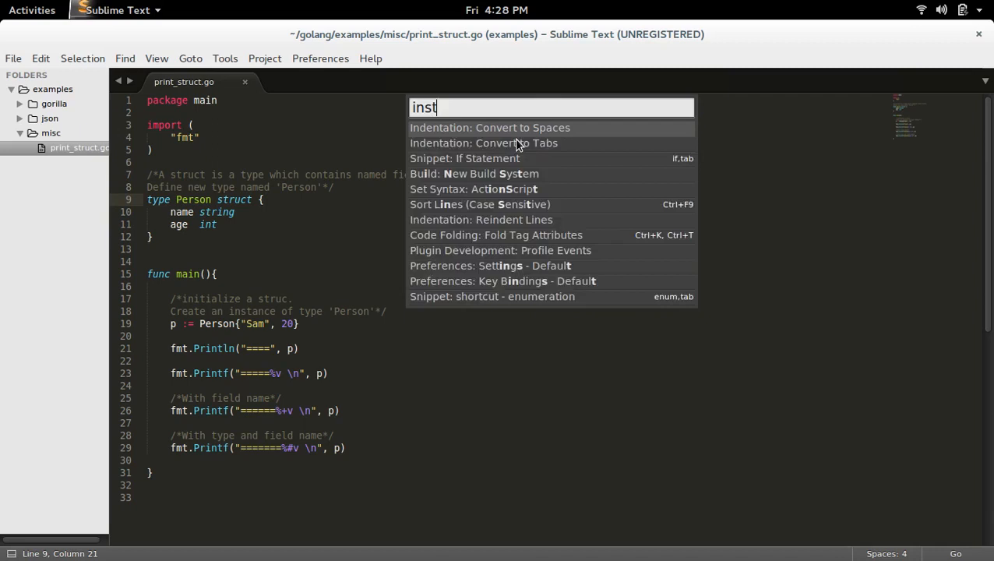
{"action": "type", "text": "all"}
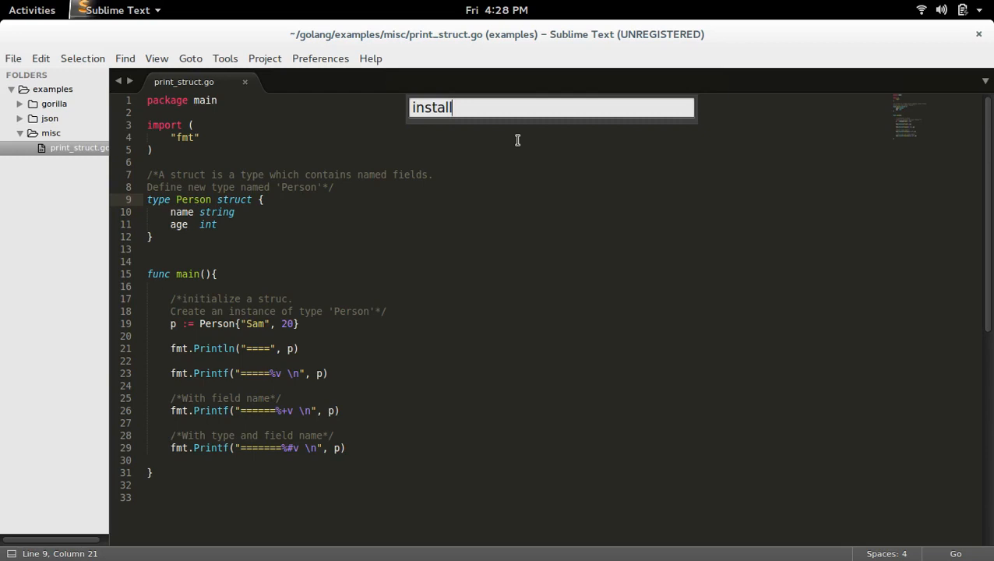
{"action": "mouse_move", "coordinate": [317, 66]}
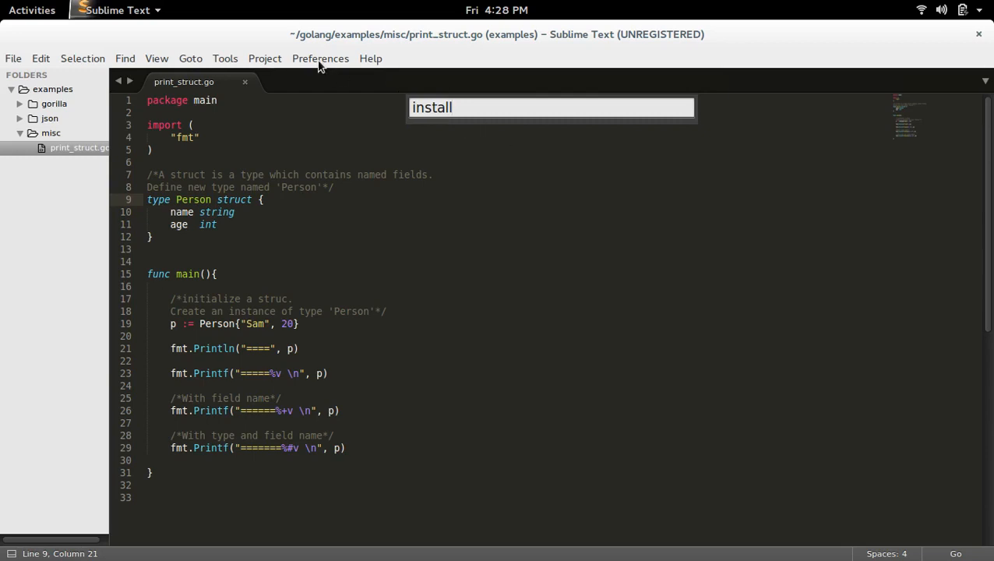
Browse Packages from Preferences, go up to sublime-text-3 and enter the empty Installed Packages folder
{"action": "left_click", "coordinate": [320, 59]}
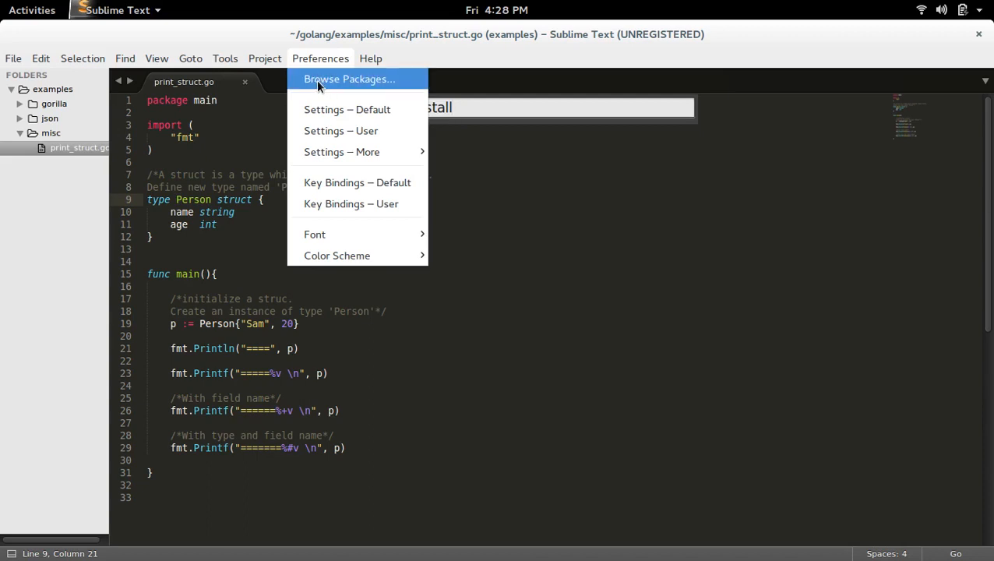
{"action": "left_click", "coordinate": [350, 78]}
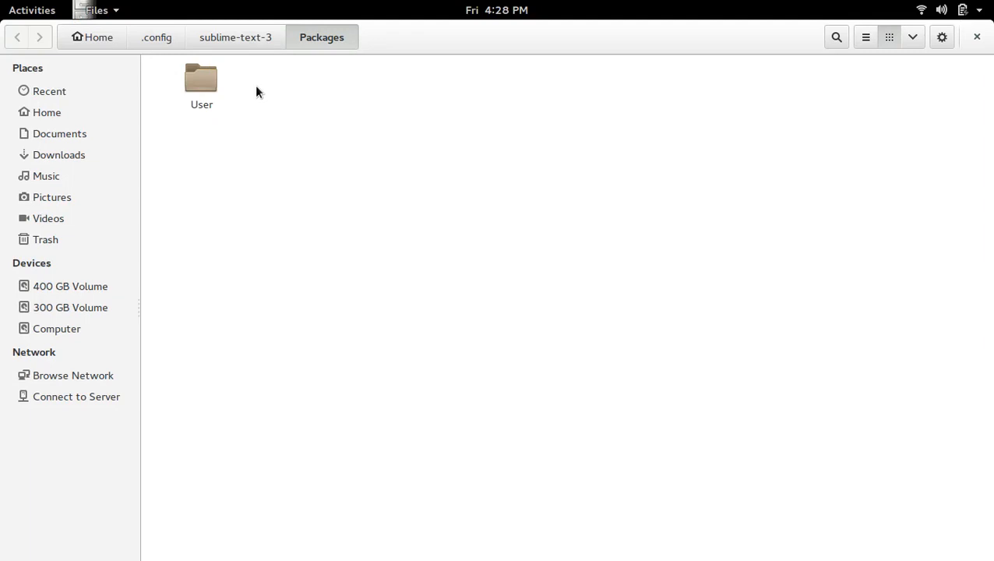
{"action": "mouse_move", "coordinate": [353, 60]}
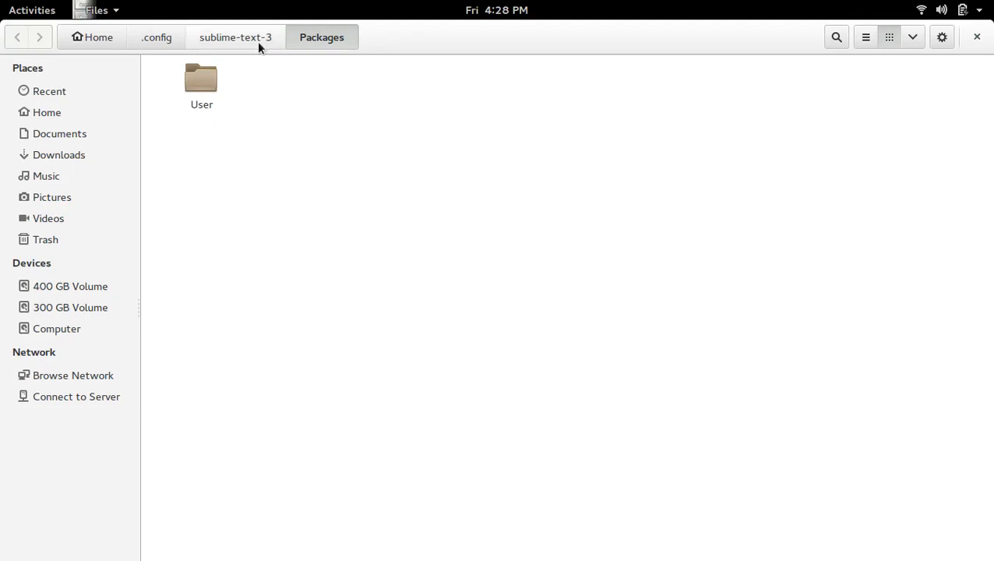
{"action": "left_click", "coordinate": [236, 37]}
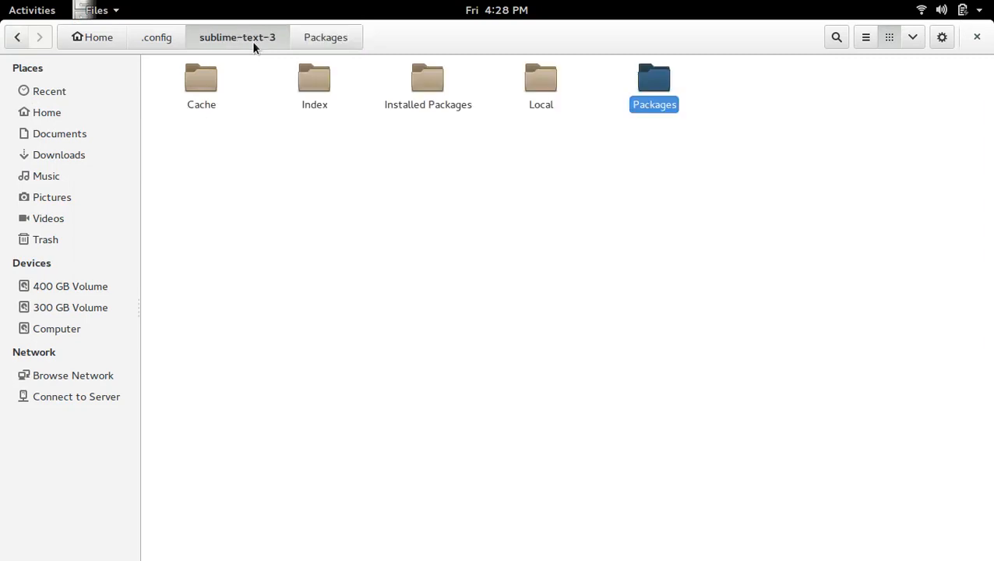
{"action": "left_click", "coordinate": [654, 86]}
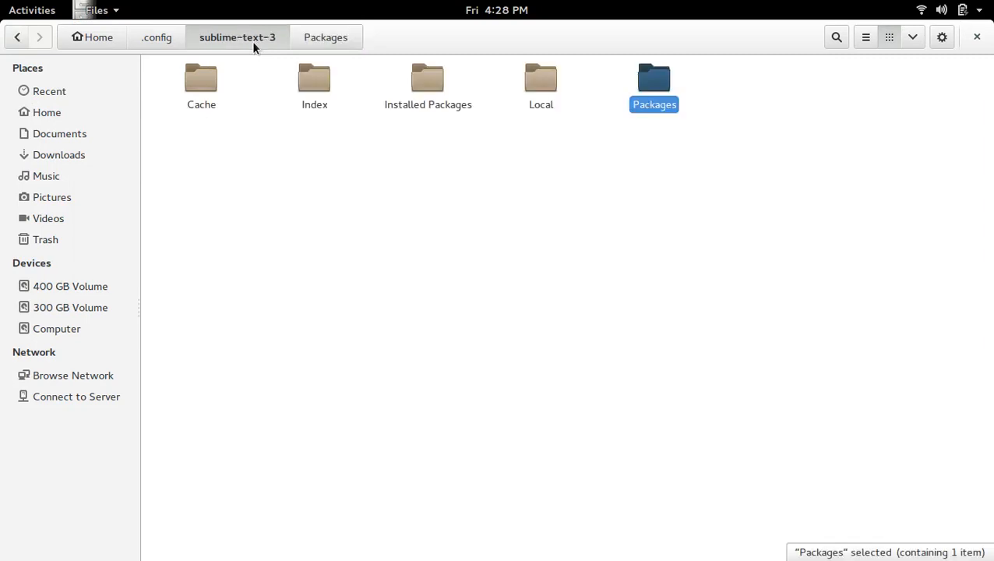
{"action": "mouse_move", "coordinate": [272, 44]}
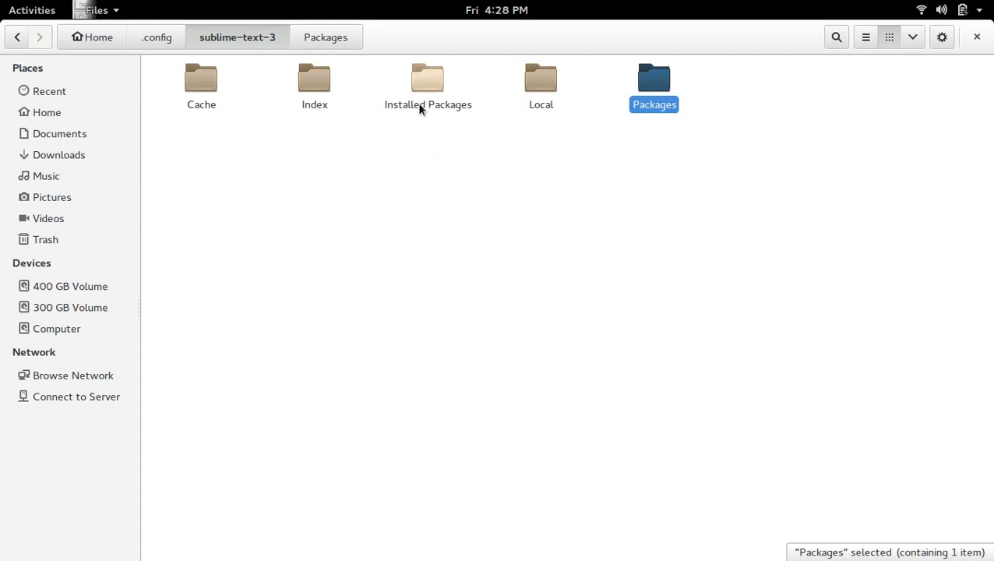
{"action": "double_click", "coordinate": [428, 78]}
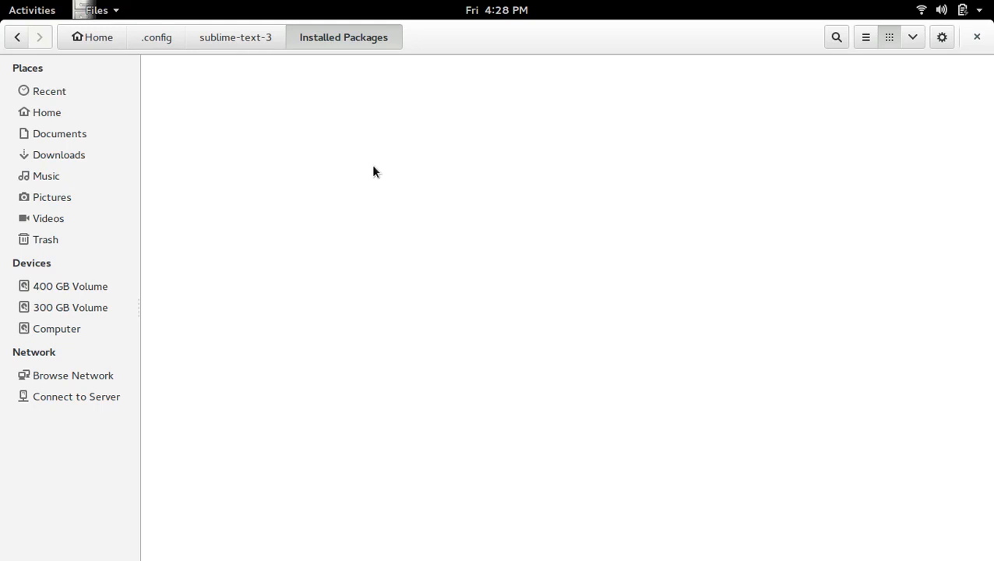
{"action": "mouse_move", "coordinate": [478, 226]}
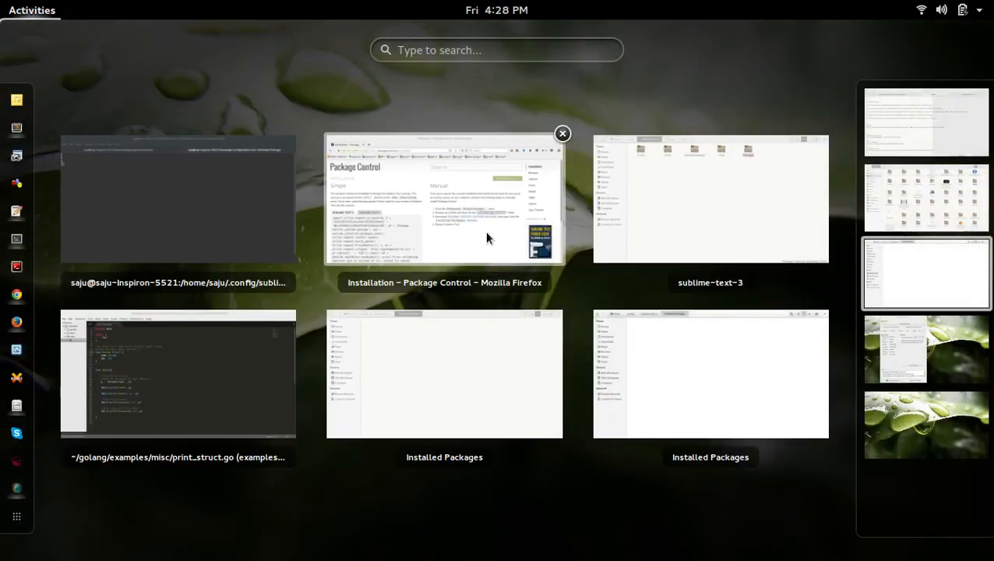
Copy the Package Control.sublime-package link address from the installation page in Firefox
{"action": "left_click", "coordinate": [444, 198]}
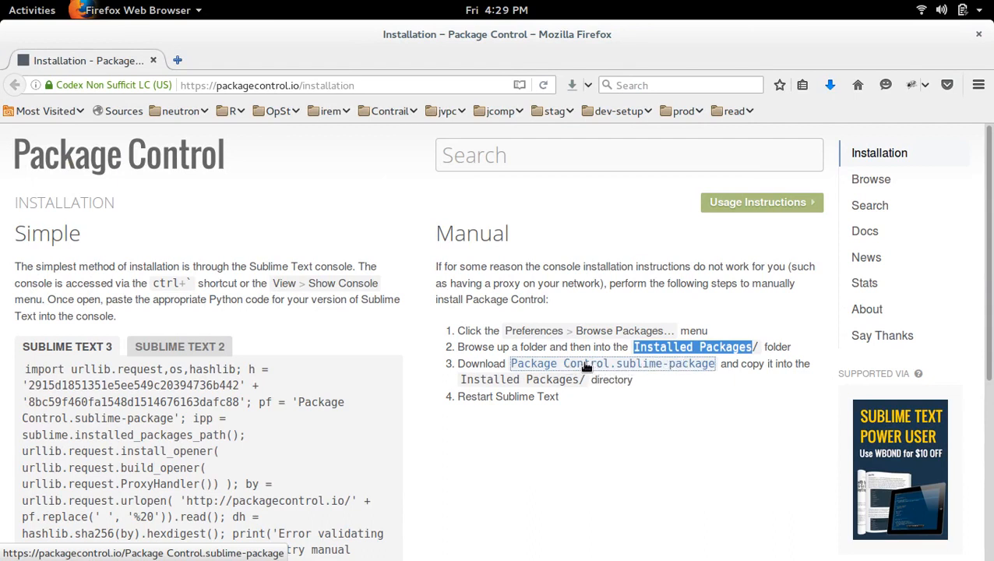
{"action": "right_click", "coordinate": [612, 363]}
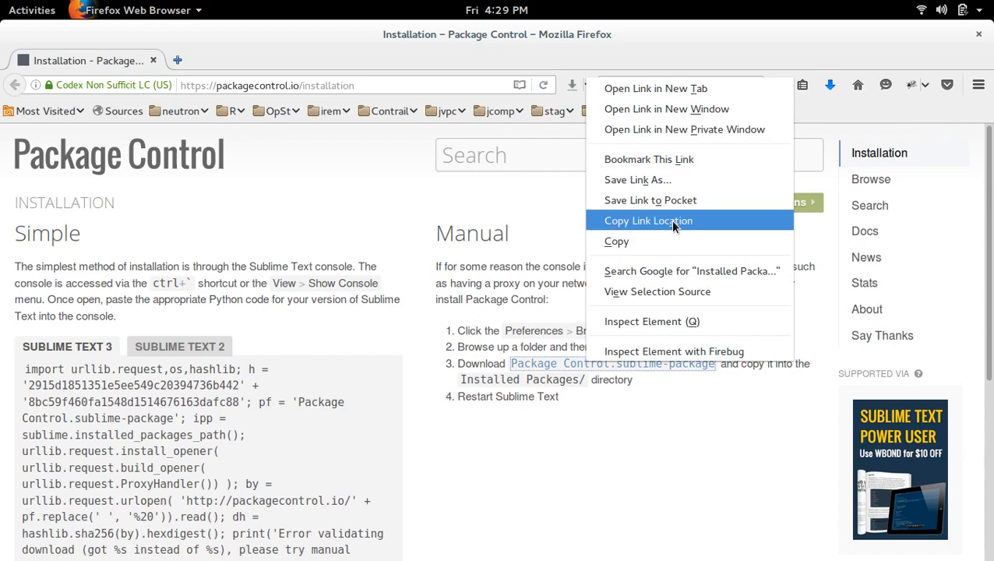
{"action": "key", "text": "Super"}
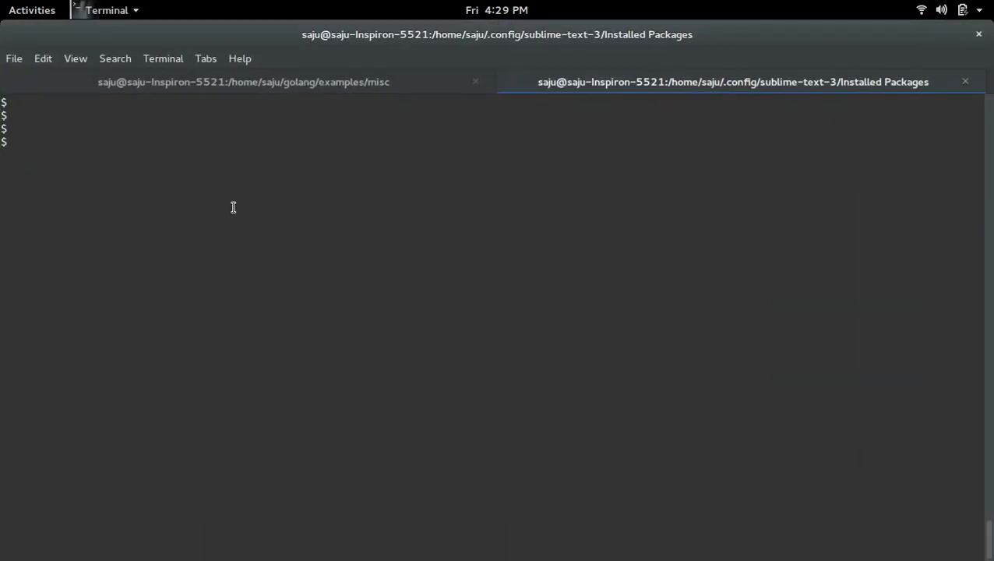
{"action": "type", "text": "pwd"}
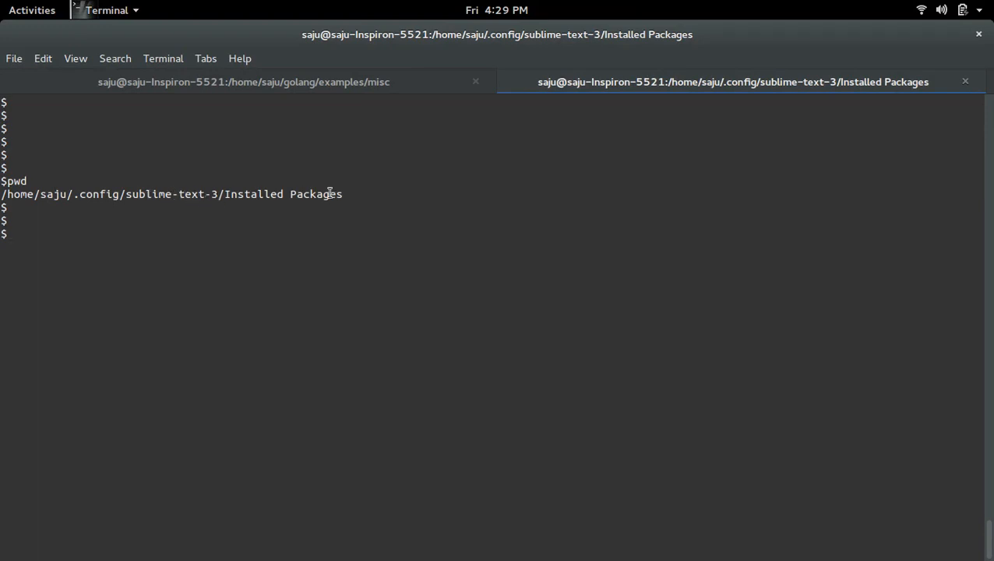
{"action": "type", "text": "w"}
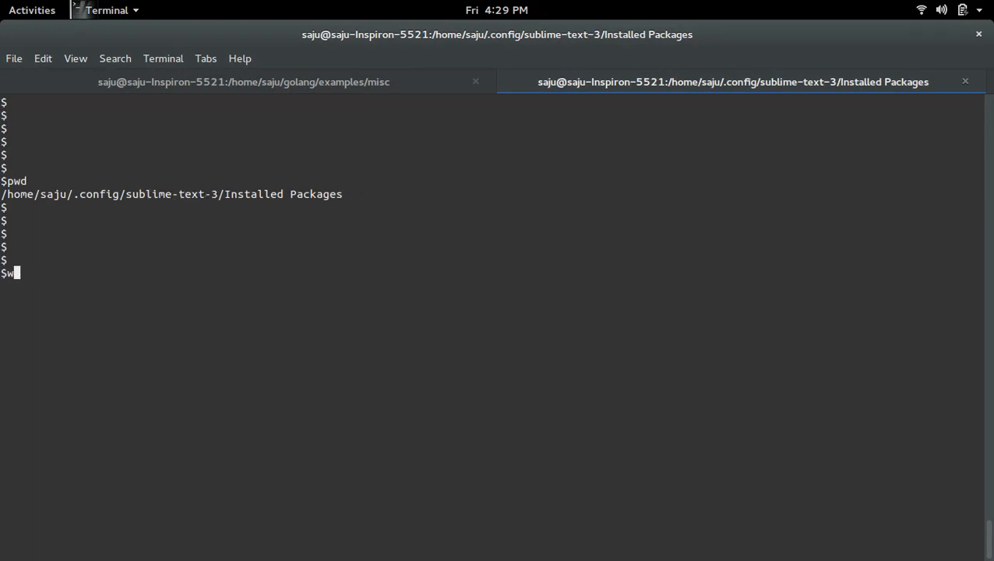
{"action": "type", "text": "get https://packagecontrol.io/Package%20Control.sublime-package"}
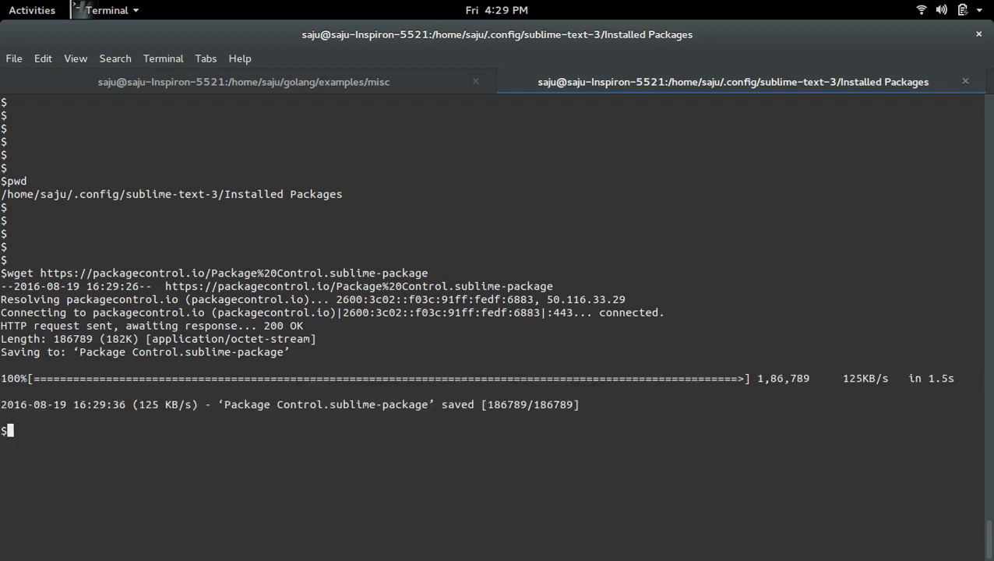
{"action": "key", "text": "Return"}
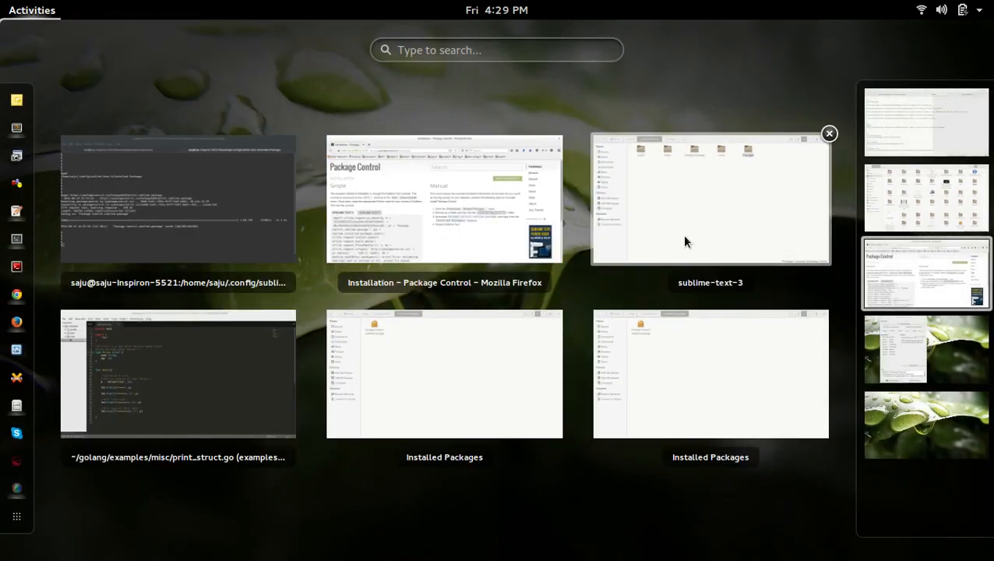
Navigate through Packages/User back to Installed Packages and see Package Control.sublime-package there
{"action": "left_click", "coordinate": [710, 199]}
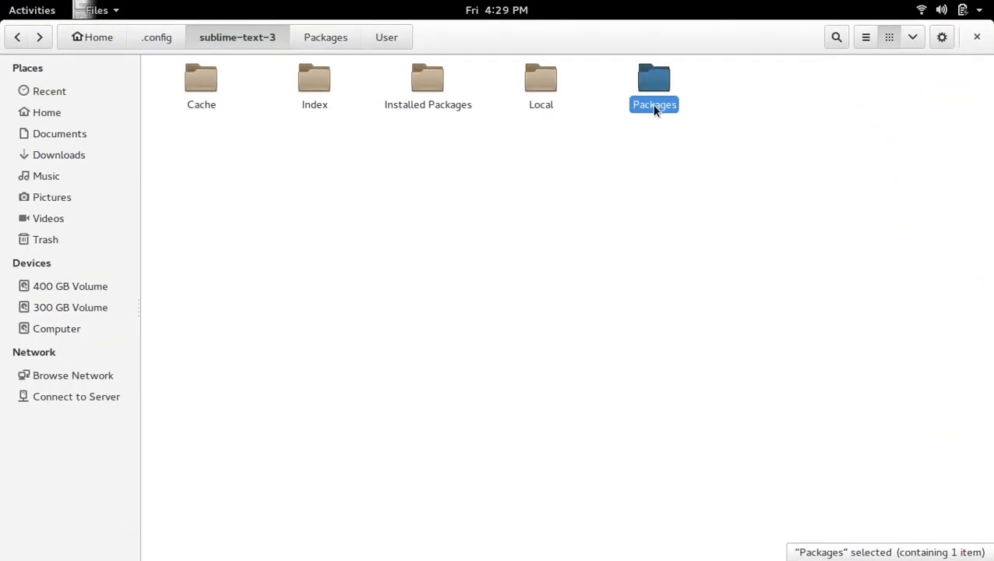
{"action": "double_click", "coordinate": [654, 78]}
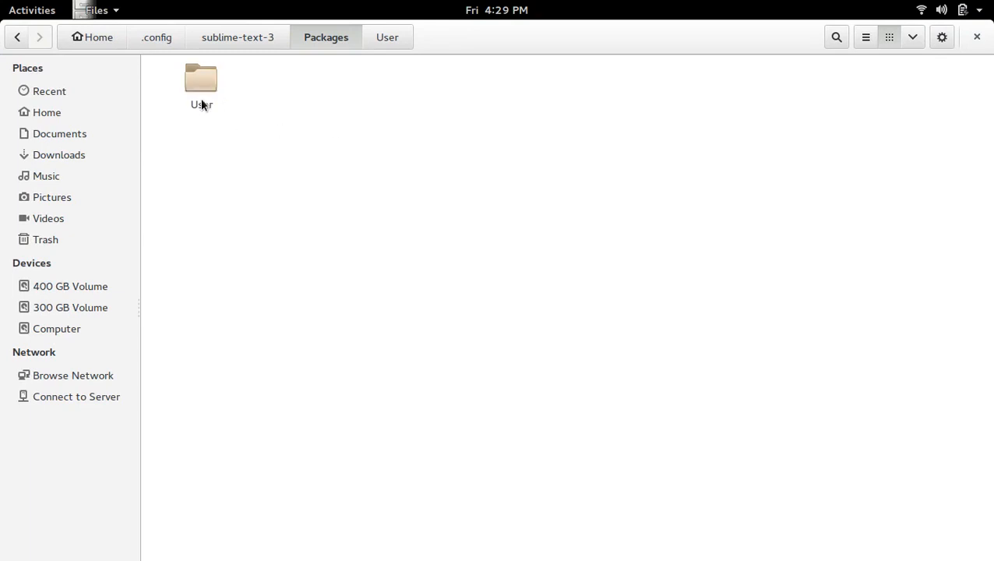
{"action": "double_click", "coordinate": [201, 78]}
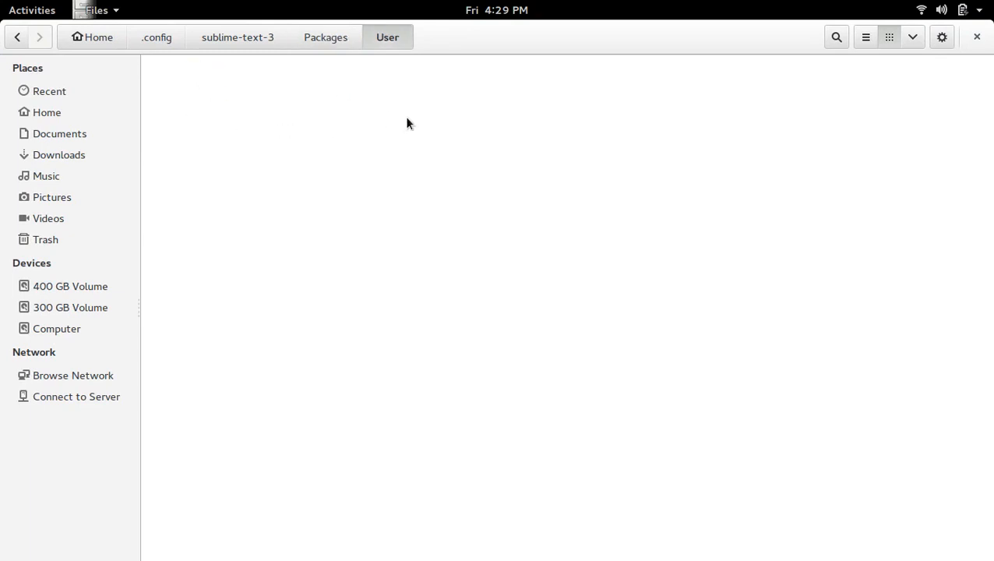
{"action": "left_click", "coordinate": [326, 37]}
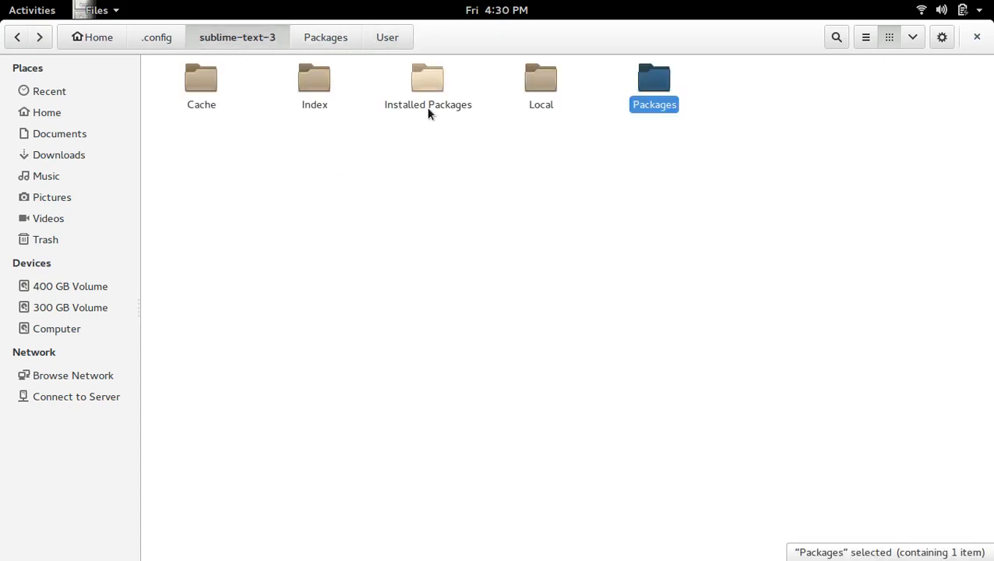
{"action": "double_click", "coordinate": [428, 78]}
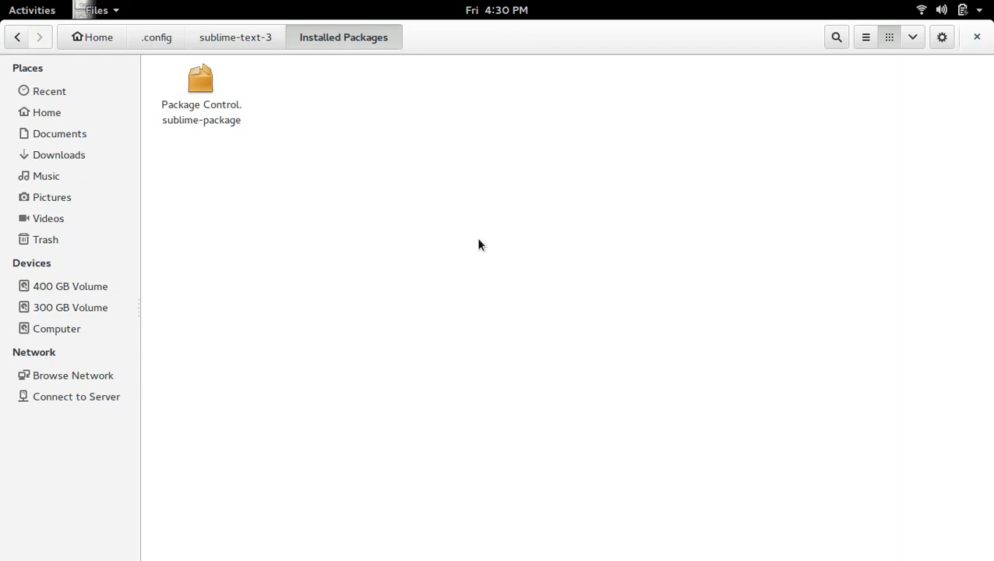
Close the Sublime Text window from the Activities overview so the editor restarts with print_struct.go
{"action": "left_click", "coordinate": [32, 10]}
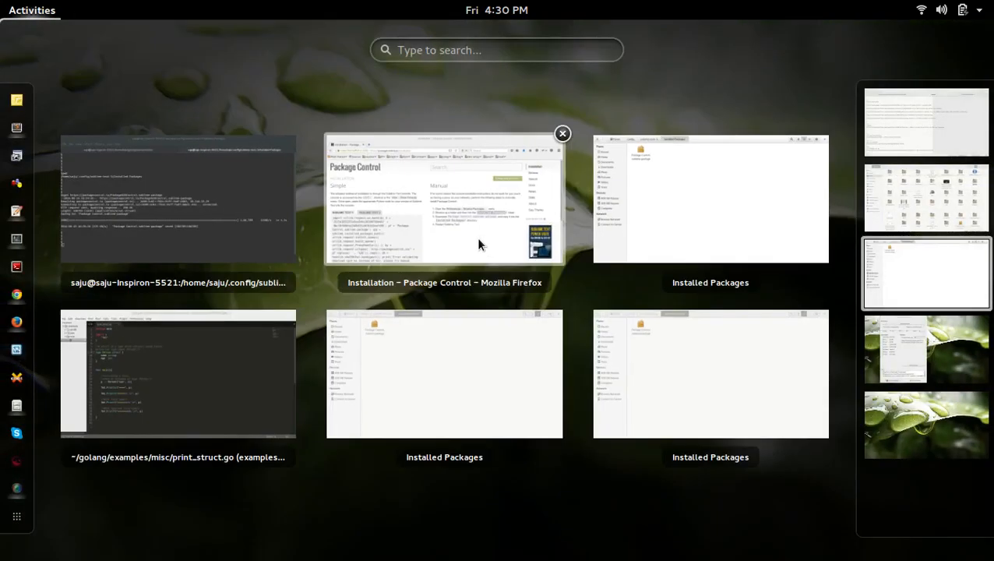
{"action": "mouse_move", "coordinate": [289, 319]}
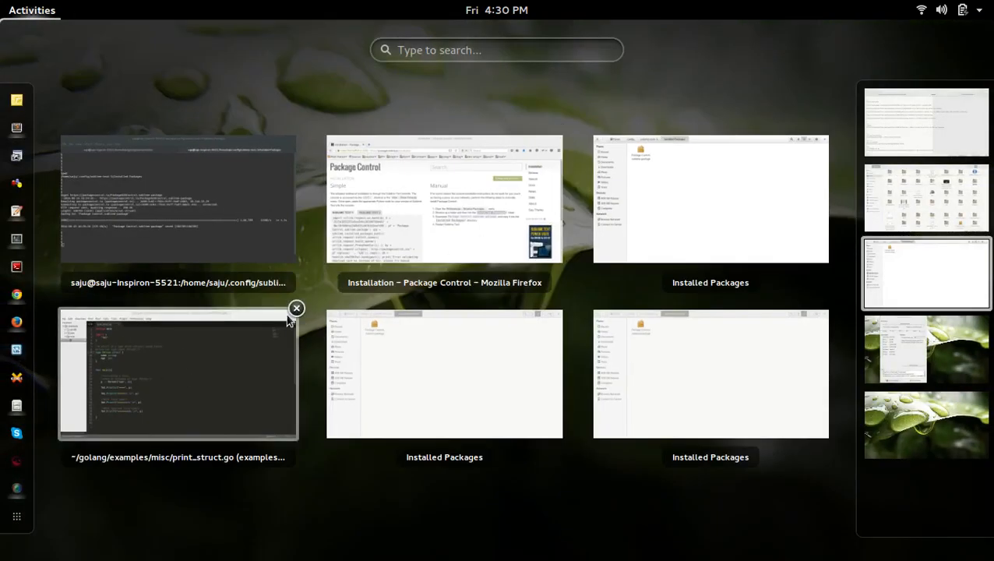
{"action": "left_click", "coordinate": [296, 308]}
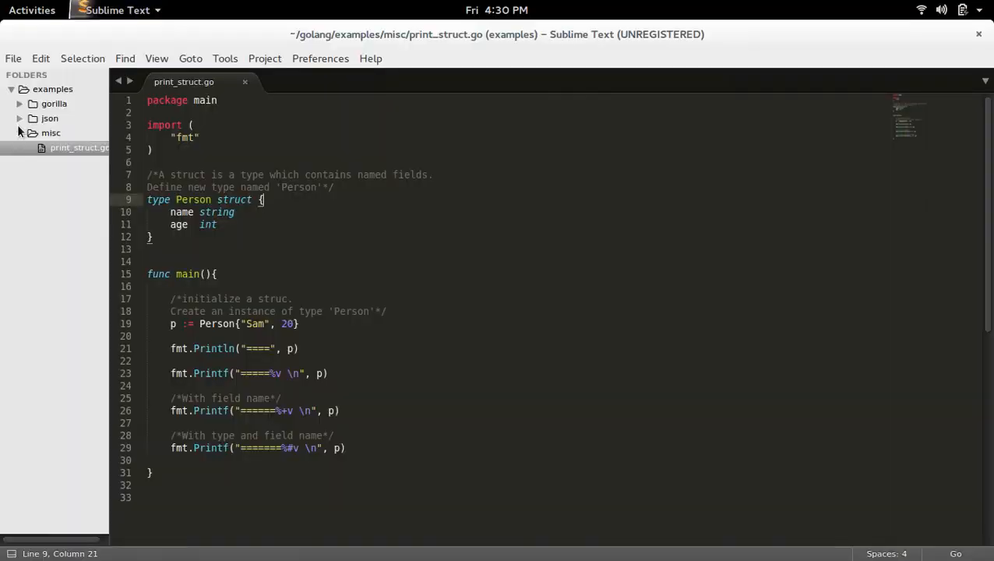
{"action": "left_click", "coordinate": [32, 10]}
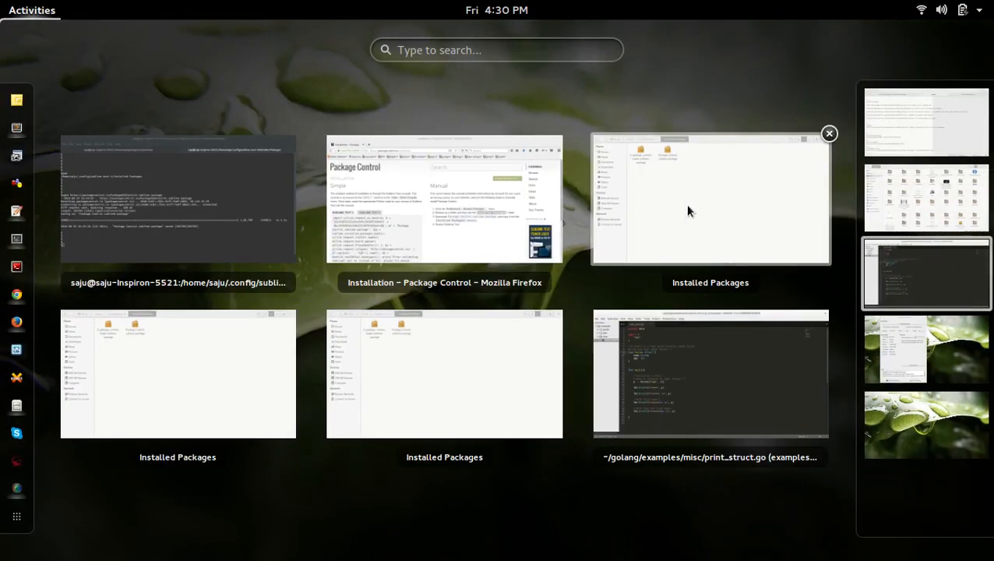
Check 0_package_control_loader.sublime-package appeared, then enter the Packages folder with ssl-linux and User
{"action": "left_click", "coordinate": [710, 198]}
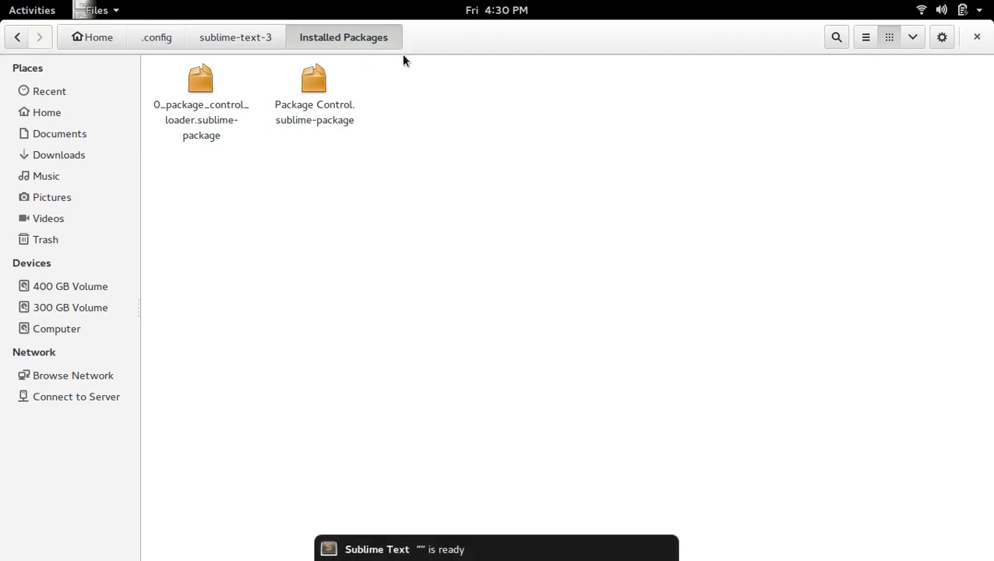
{"action": "mouse_move", "coordinate": [252, 265]}
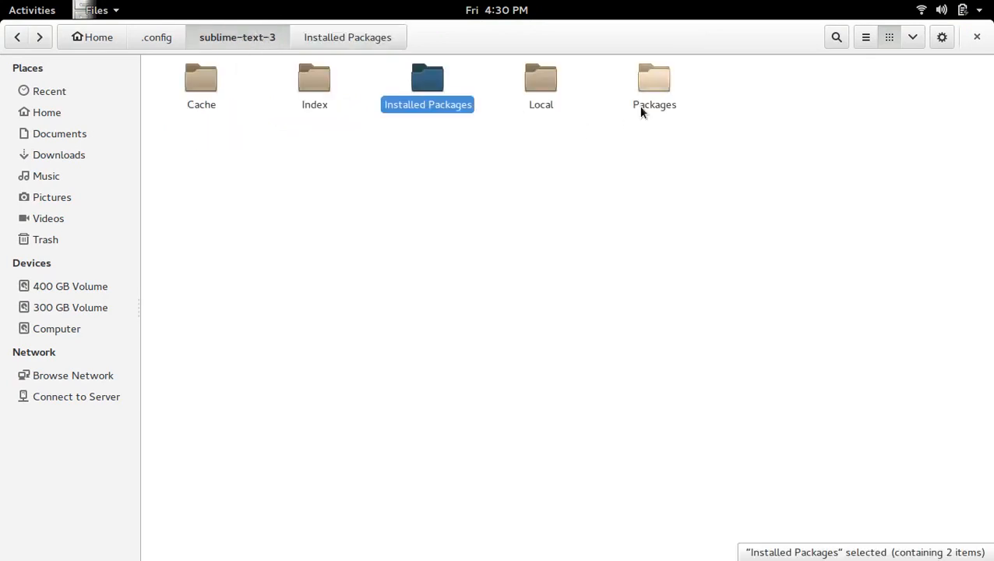
{"action": "double_click", "coordinate": [655, 86]}
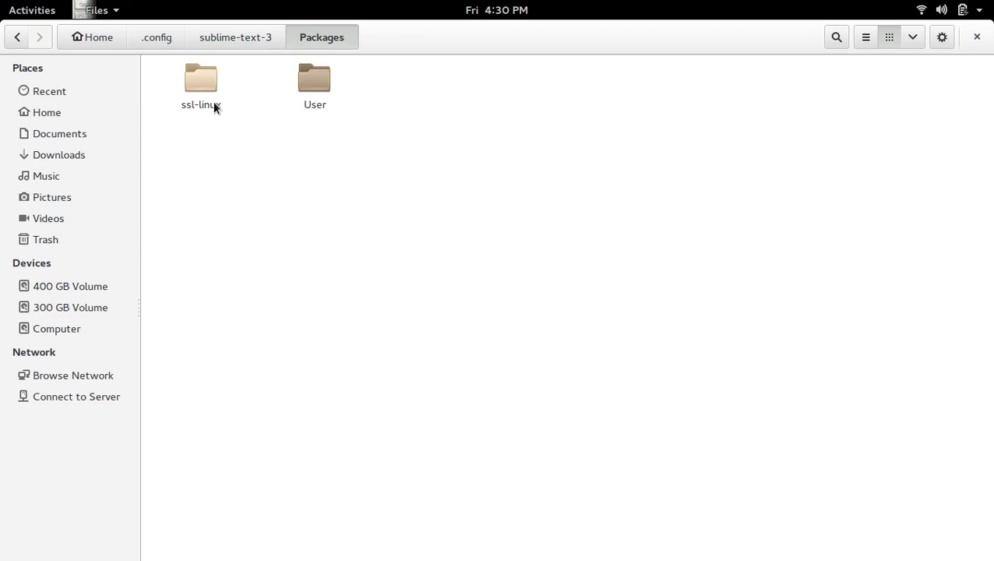
{"action": "mouse_move", "coordinate": [201, 113]}
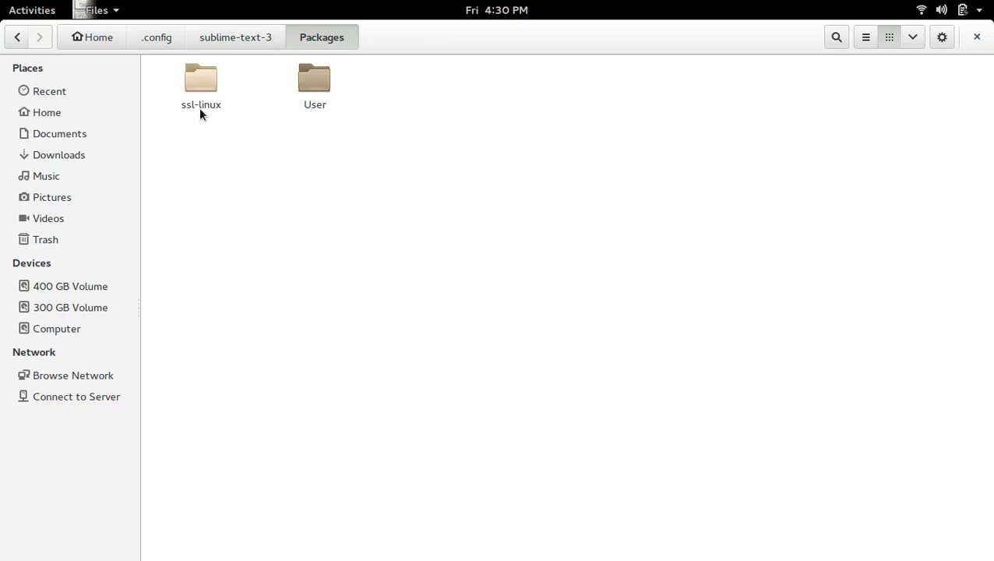
Look inside ssl-linux at st2_linux_x32, then view User holding Package Control.cache and settings
{"action": "double_click", "coordinate": [201, 78]}
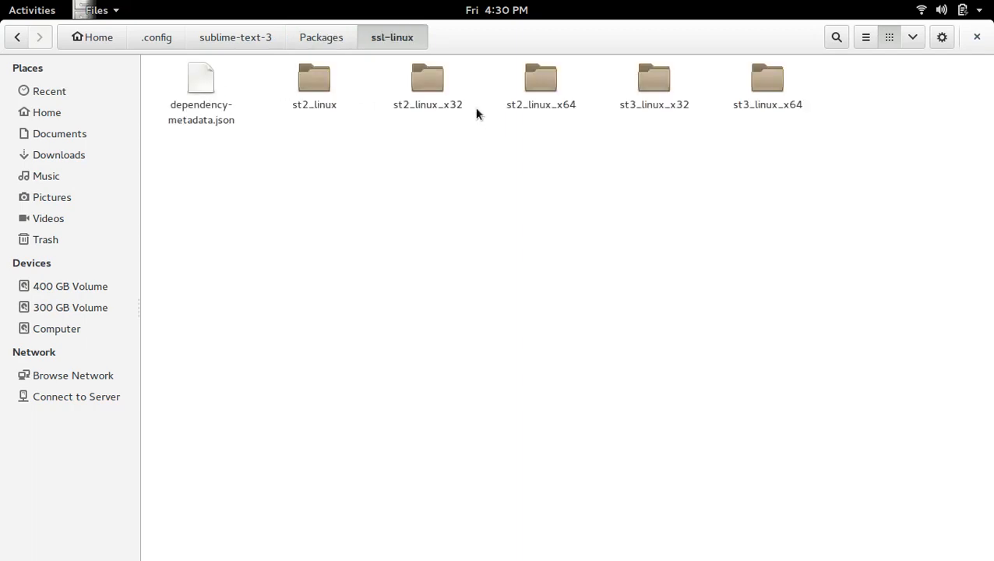
{"action": "left_click", "coordinate": [427, 85]}
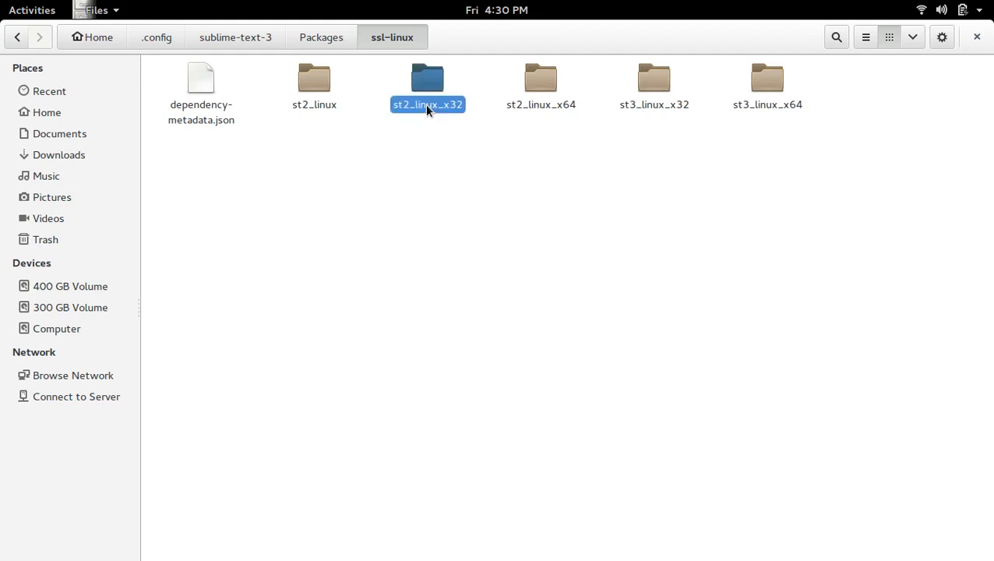
{"action": "double_click", "coordinate": [427, 85]}
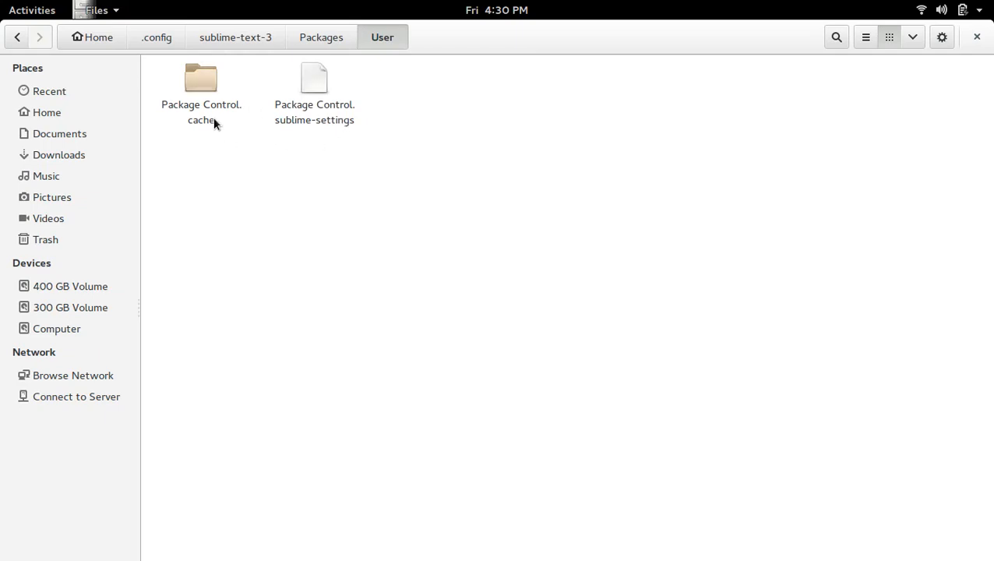
{"action": "mouse_move", "coordinate": [400, 310]}
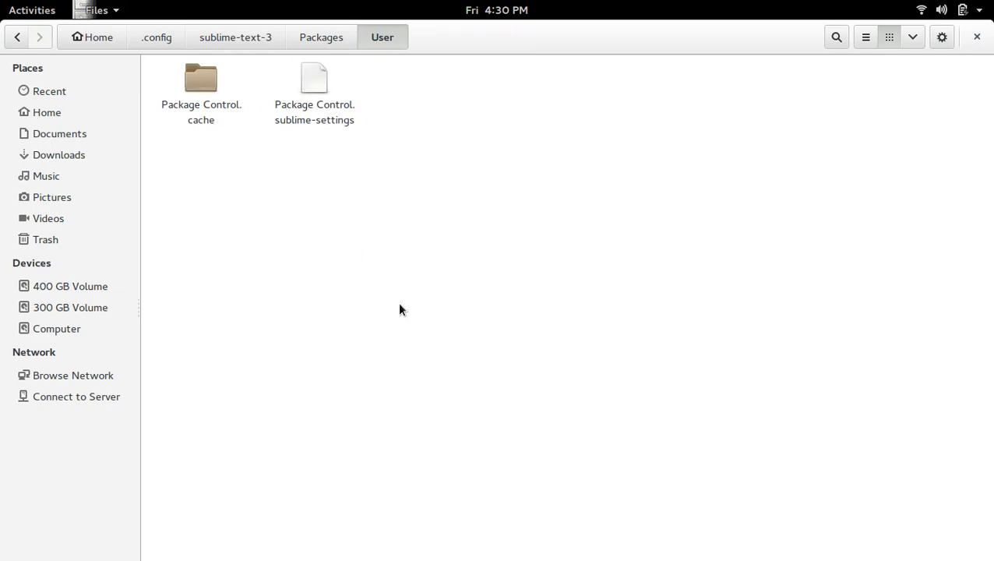
{"action": "left_click", "coordinate": [32, 10]}
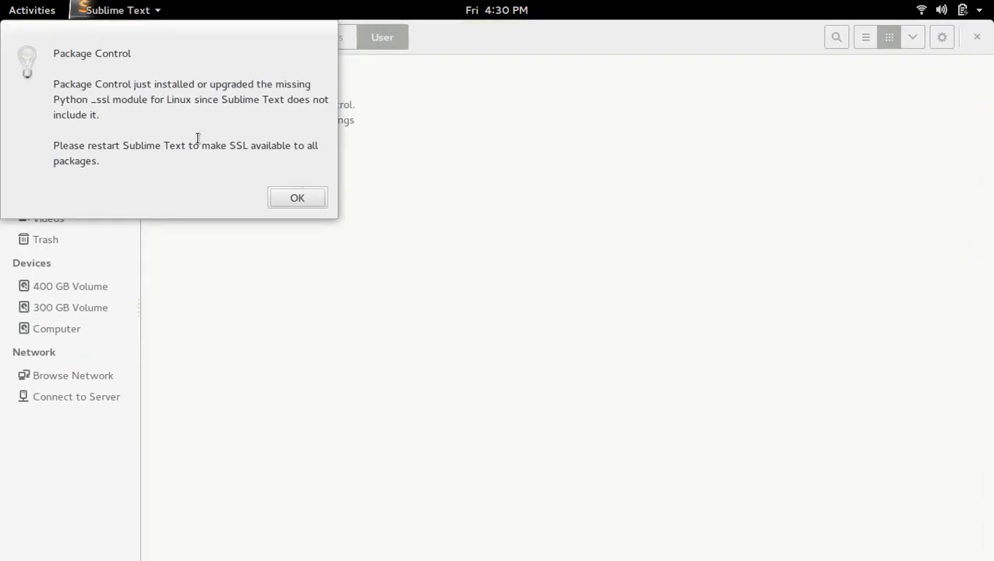
{"action": "mouse_move", "coordinate": [83, 62]}
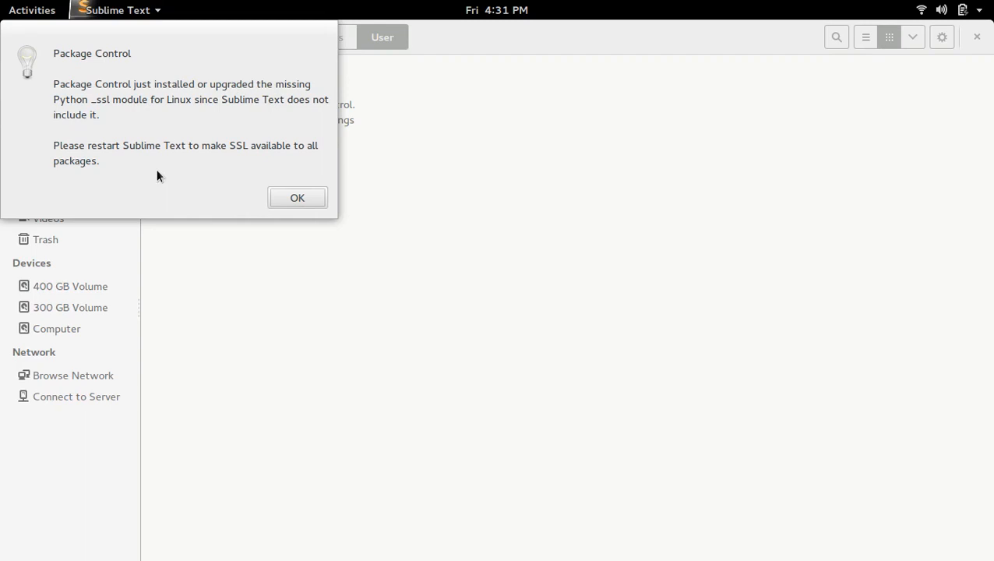
{"action": "mouse_move", "coordinate": [88, 177]}
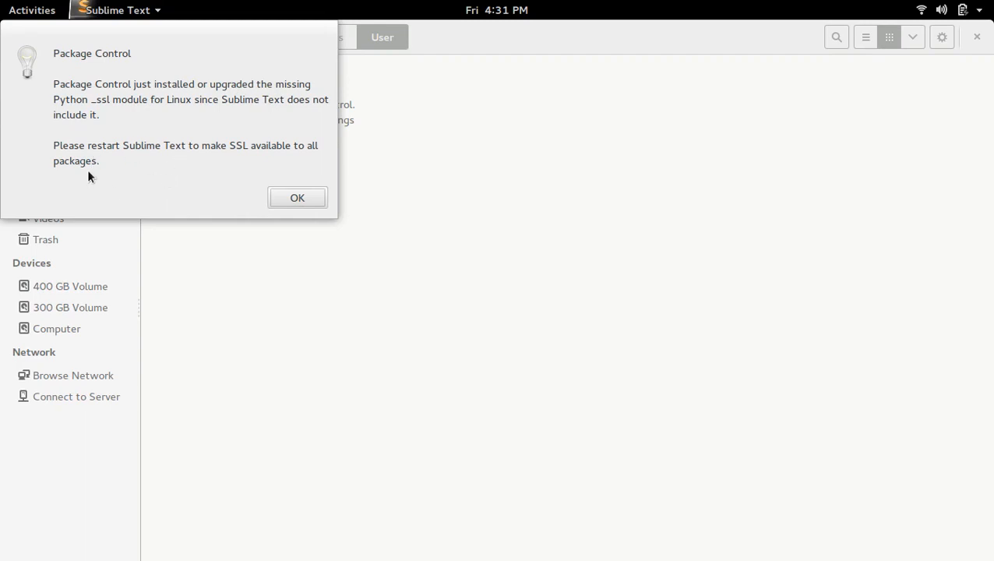
{"action": "mouse_move", "coordinate": [243, 163]}
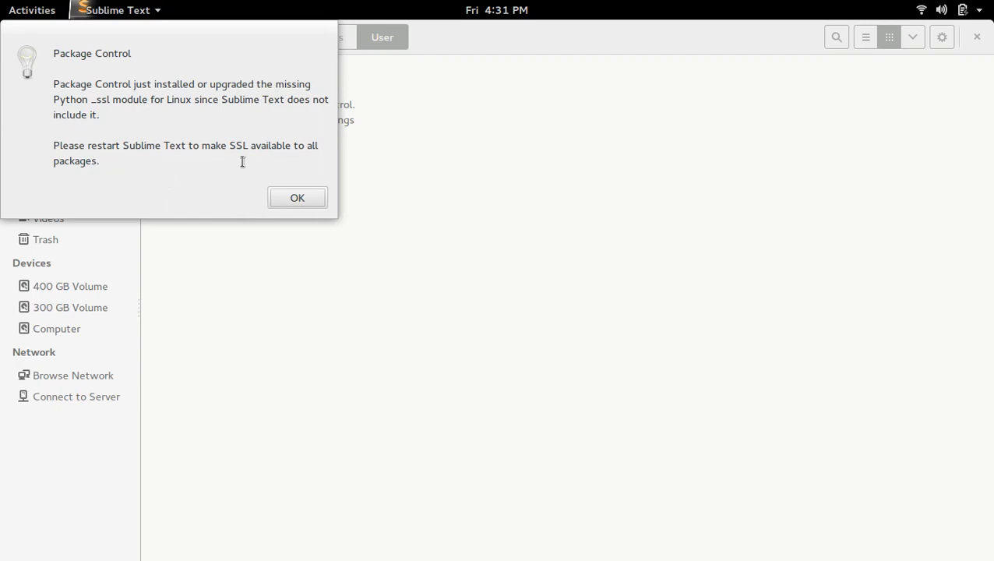
{"action": "mouse_move", "coordinate": [131, 152]}
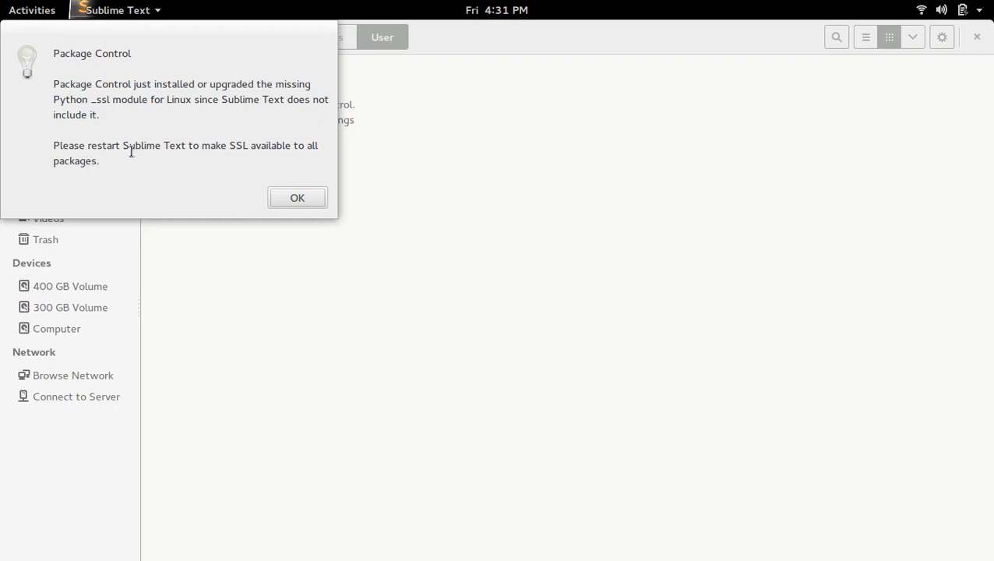
Close Sublime Text from the overview and relaunch it so print_struct.go comes back without the restart notice
{"action": "left_click", "coordinate": [297, 198]}
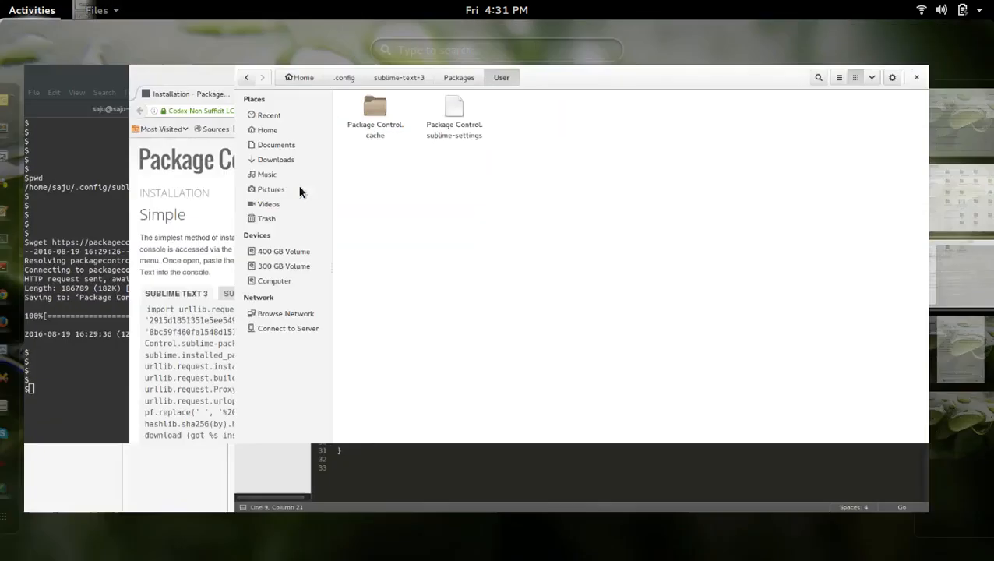
{"action": "left_click", "coordinate": [31, 10]}
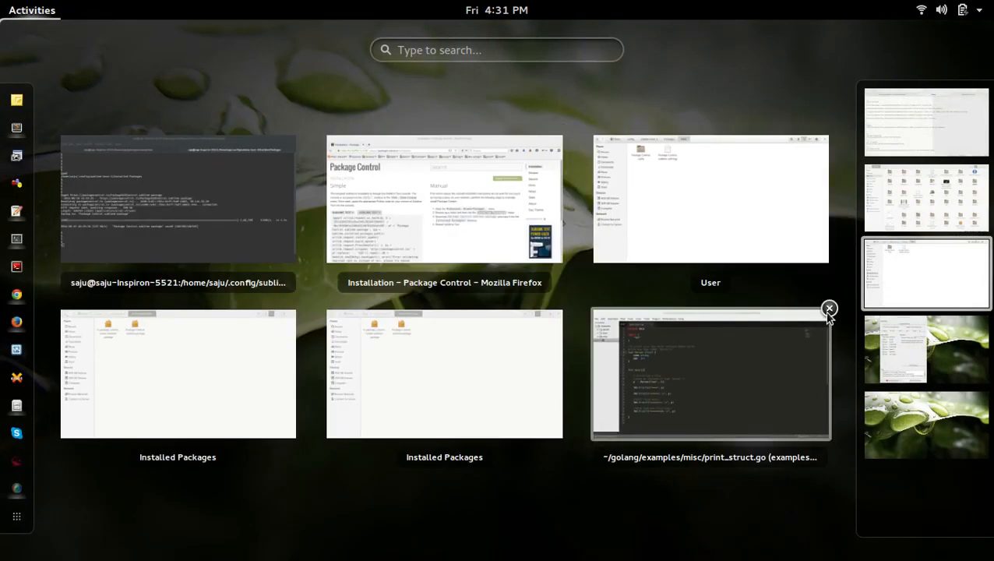
{"action": "left_click", "coordinate": [829, 308]}
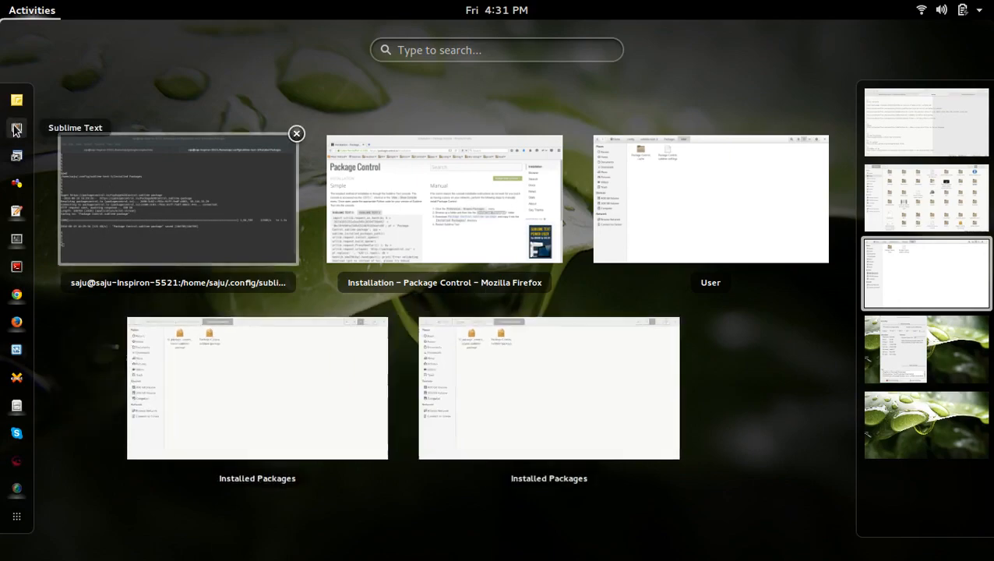
{"action": "left_click", "coordinate": [178, 198]}
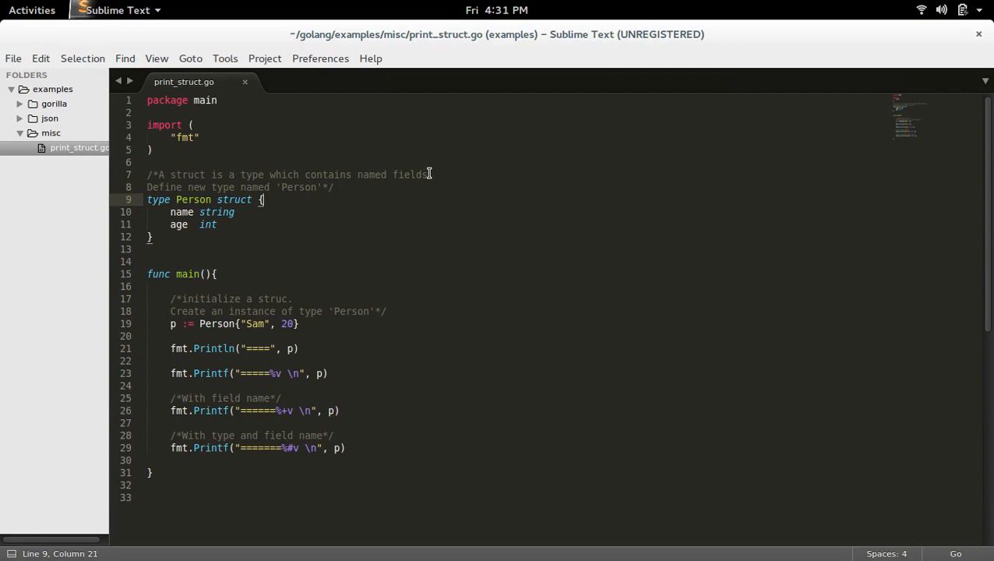
Run Package Control: Install Package from the palette, OK the dependency notice and close the Files window
{"action": "type", "text": "insta"}
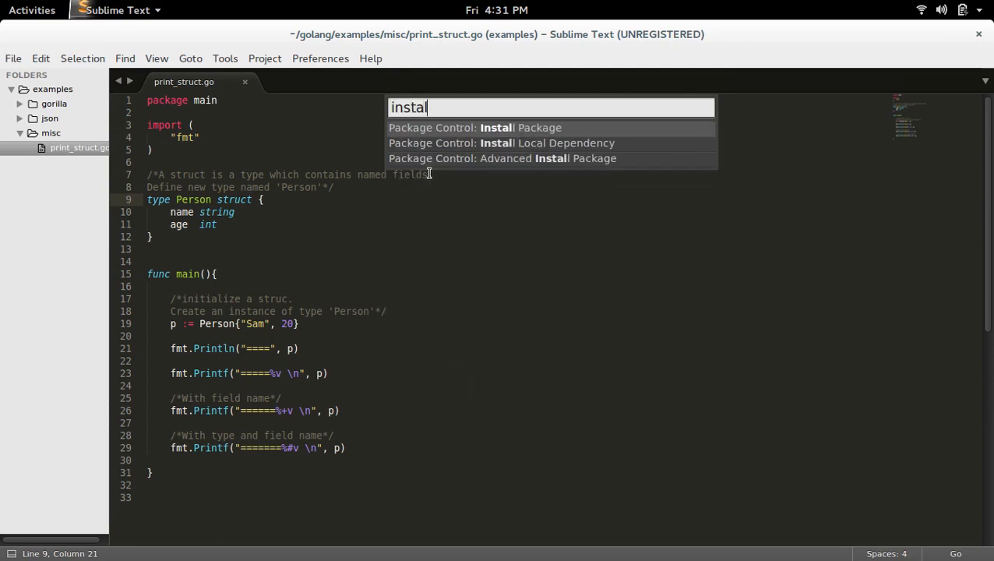
{"action": "type", "text": "l"}
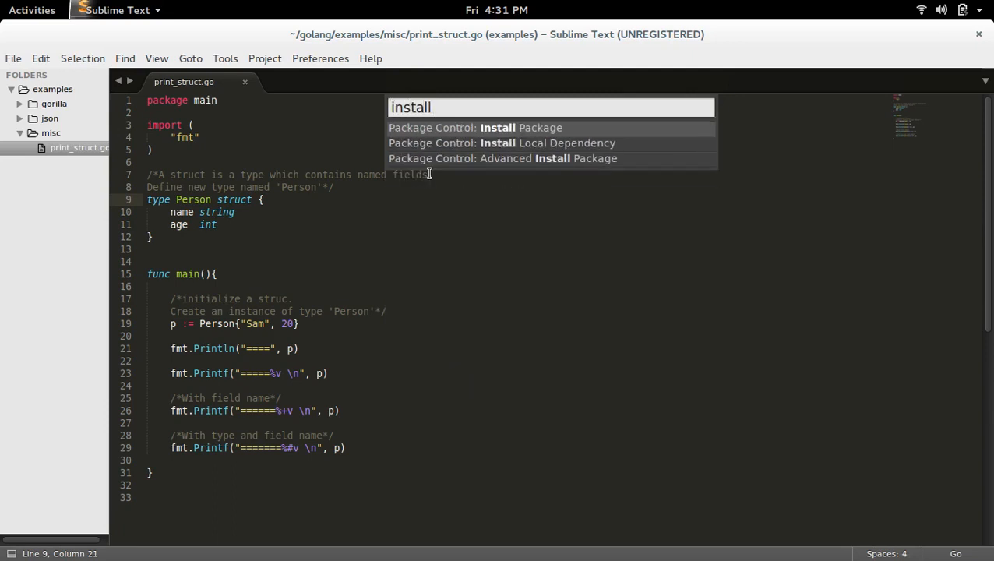
{"action": "left_click", "coordinate": [476, 127]}
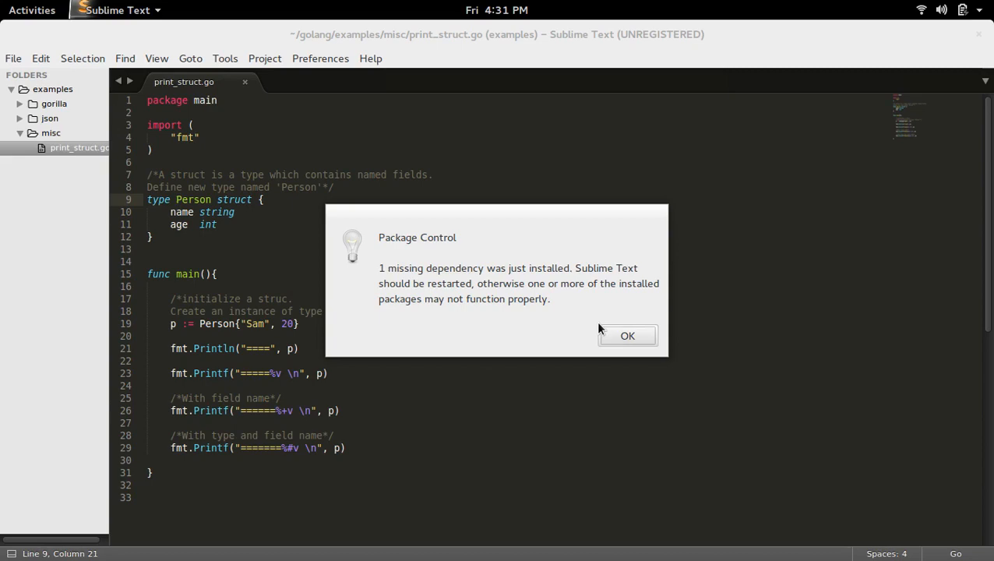
{"action": "left_click", "coordinate": [627, 336]}
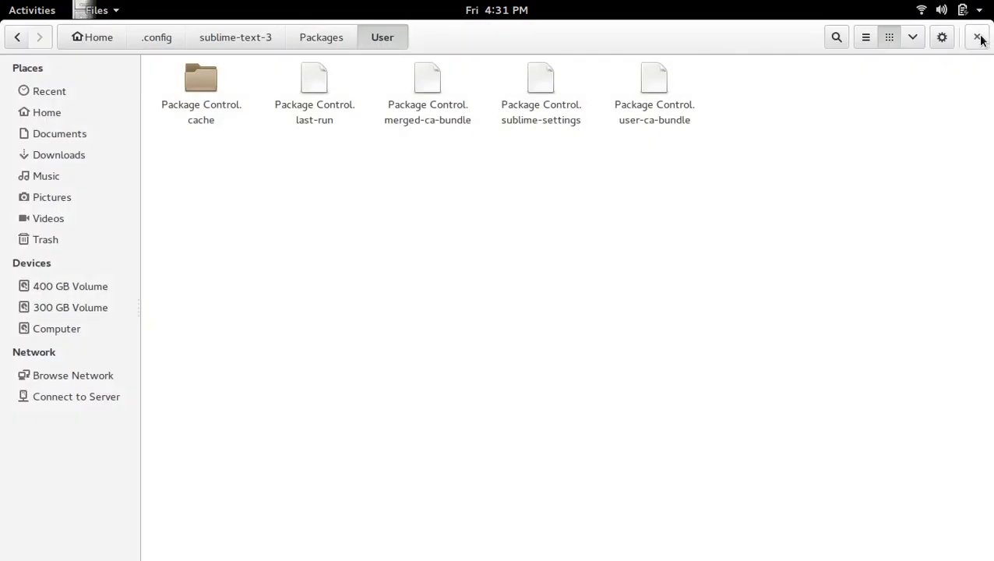
{"action": "left_click", "coordinate": [32, 10]}
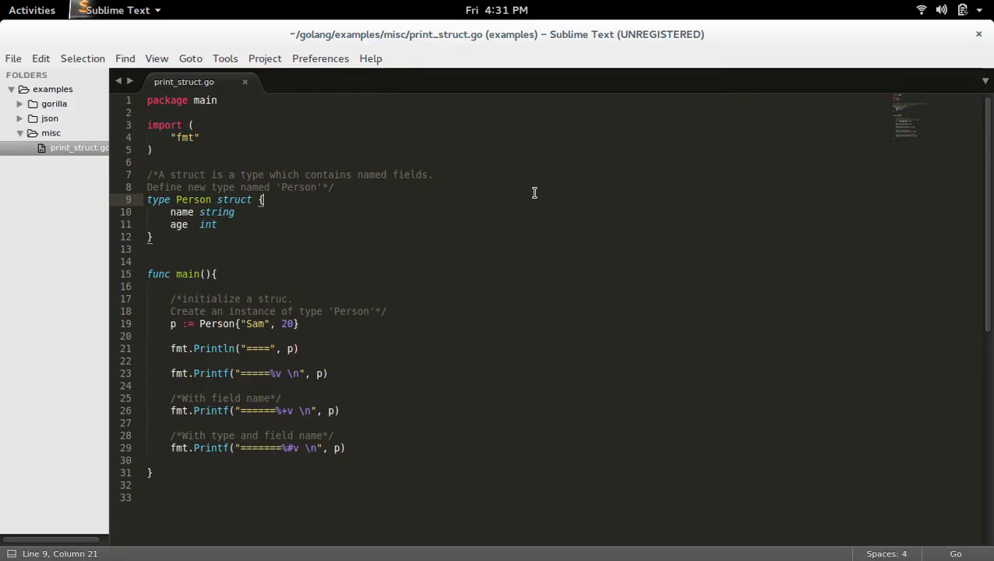
Run Package Control: Install Package from the command palette to list installable packages
{"action": "key", "text": "ctrl+shift+p"}
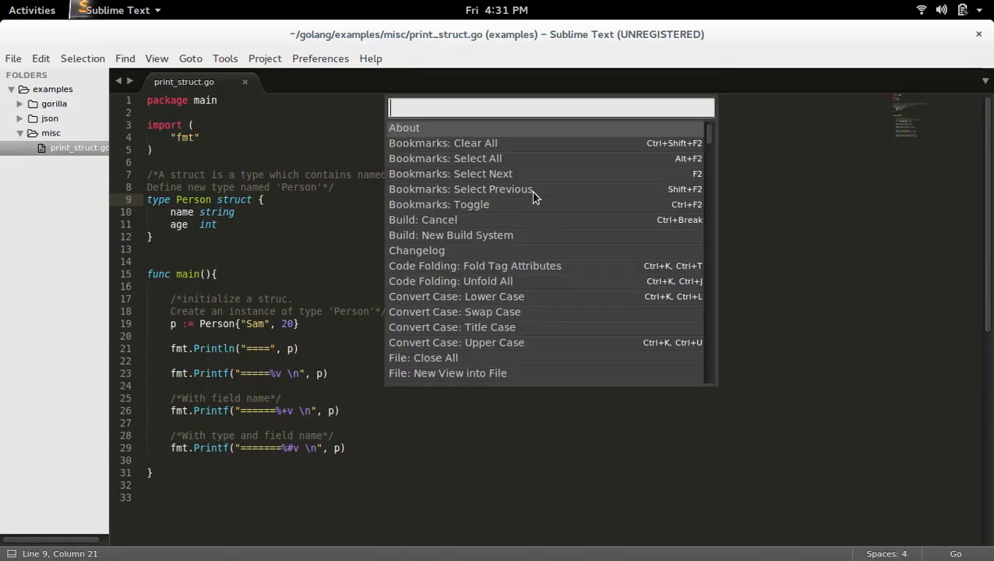
{"action": "type", "text": "install"}
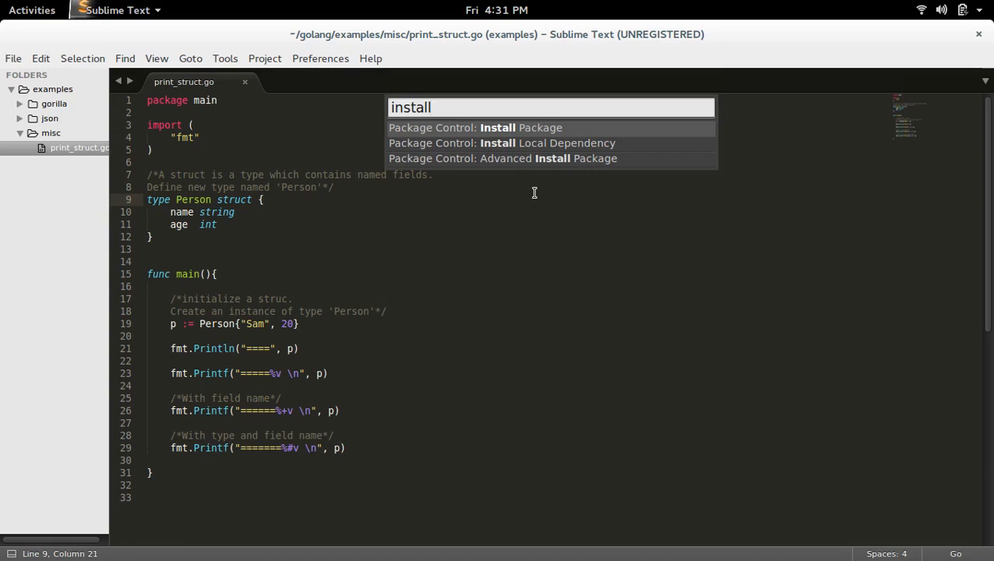
{"action": "left_click", "coordinate": [475, 128]}
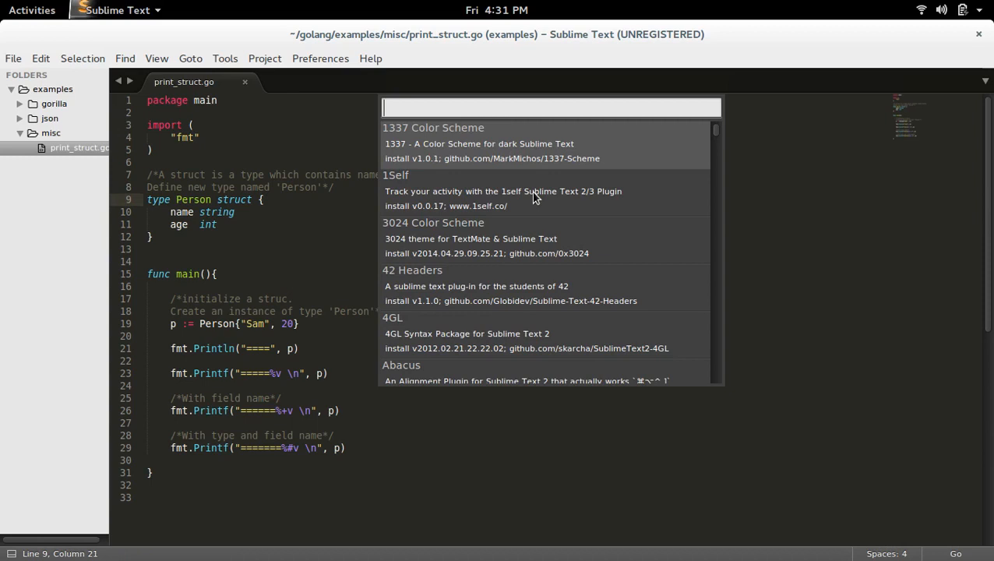
Filter the package list with 'gosub' so GoSublime appears at the top
{"action": "type", "text": "go"}
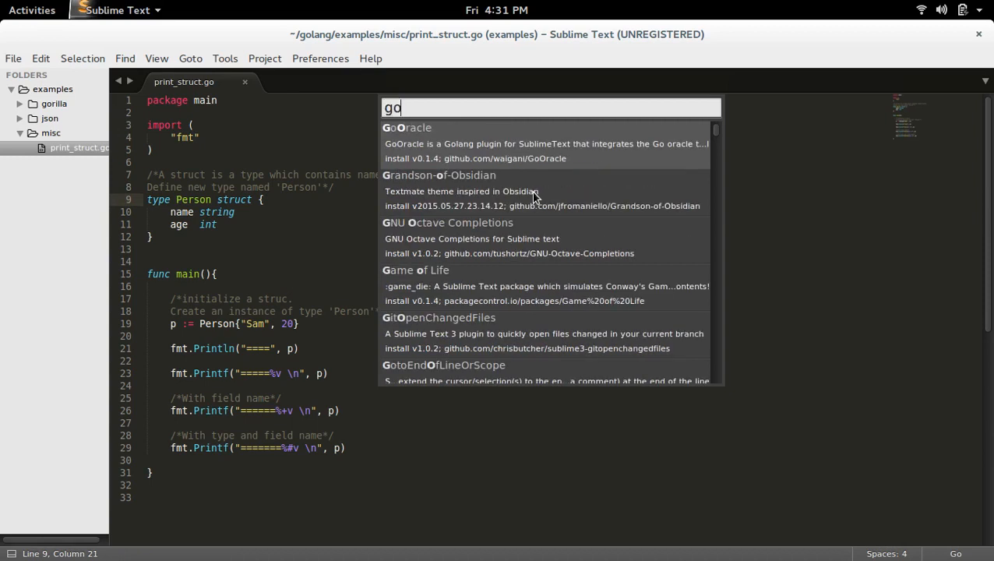
{"action": "type", "text": "l"}
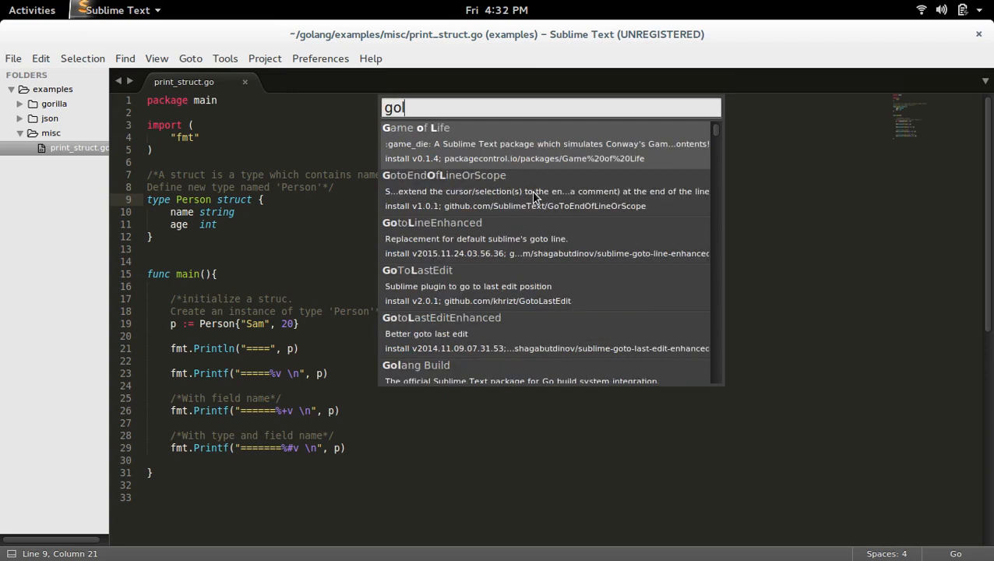
{"action": "key", "text": "BackSpace"}
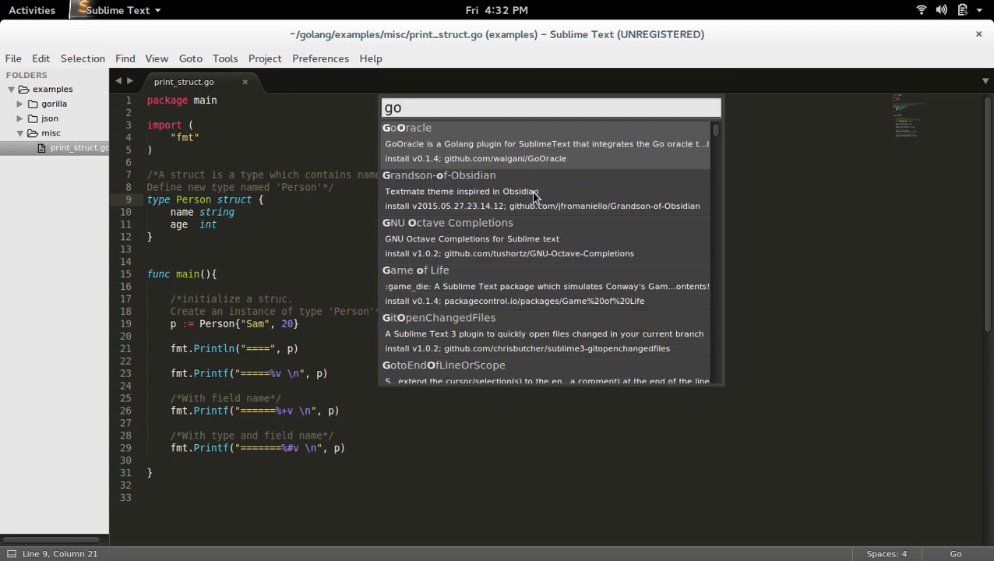
{"action": "type", "text": "s"}
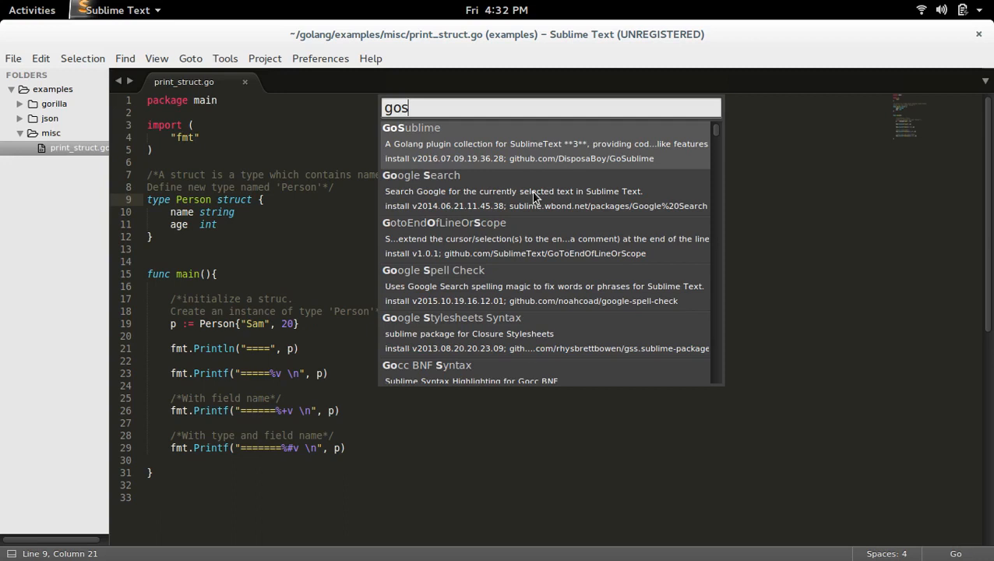
{"action": "mouse_move", "coordinate": [428, 150]}
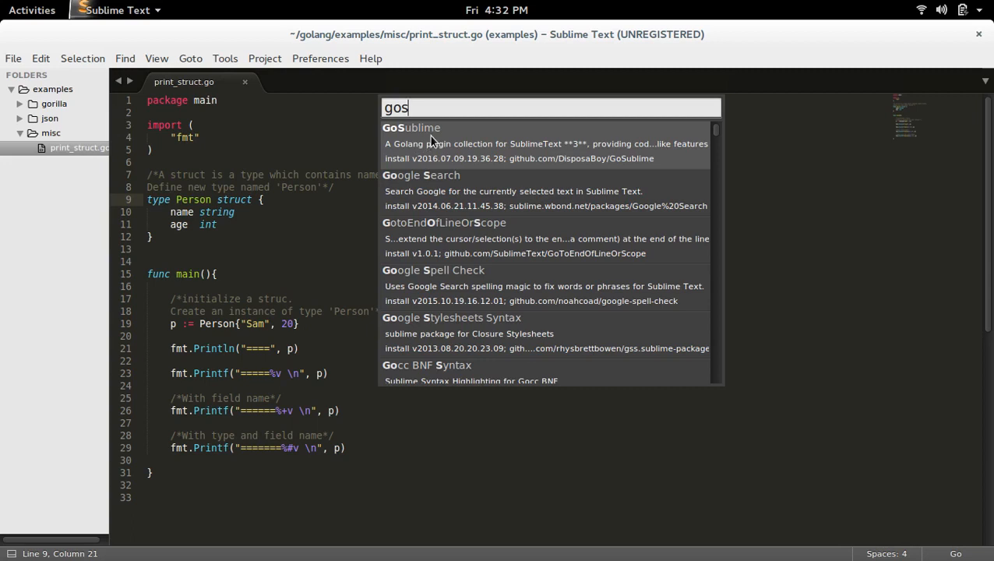
{"action": "mouse_move", "coordinate": [457, 127]}
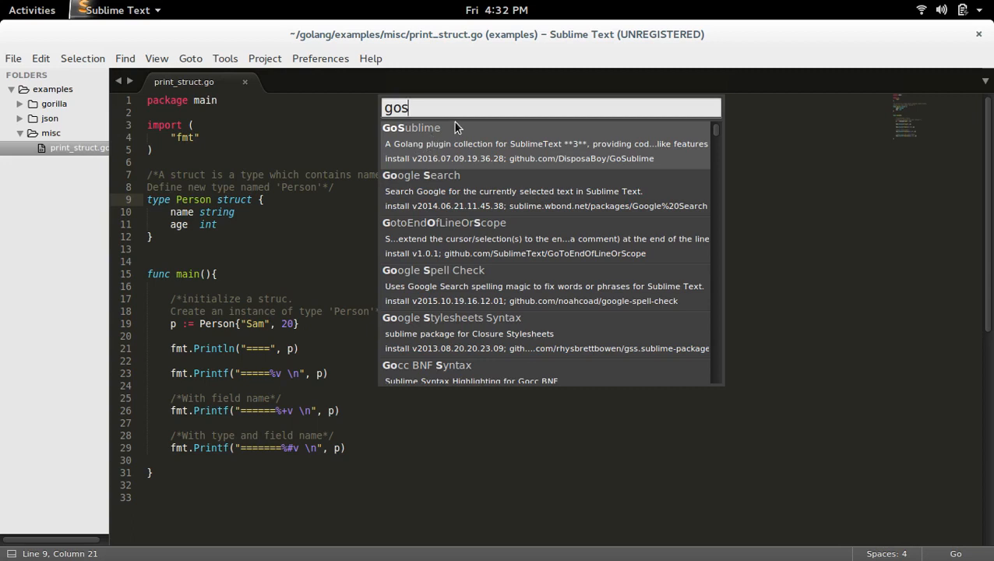
{"action": "type", "text": "ub"}
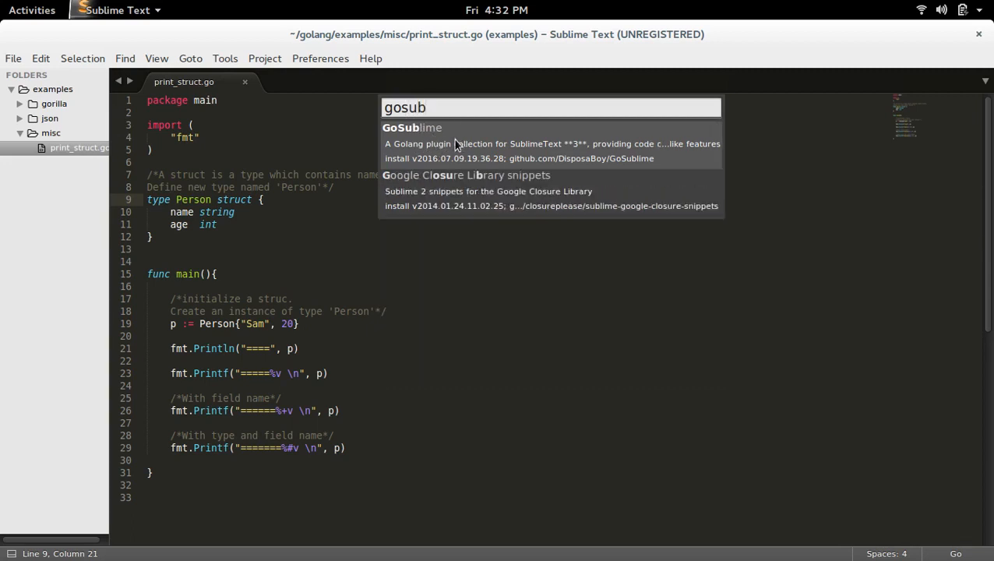
{"action": "mouse_move", "coordinate": [421, 138]}
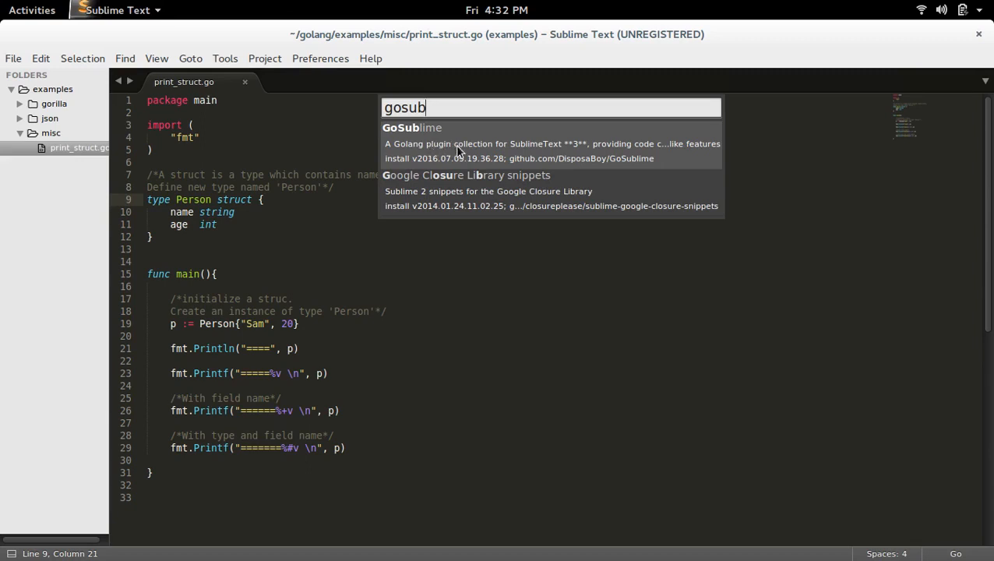
{"action": "mouse_move", "coordinate": [441, 149]}
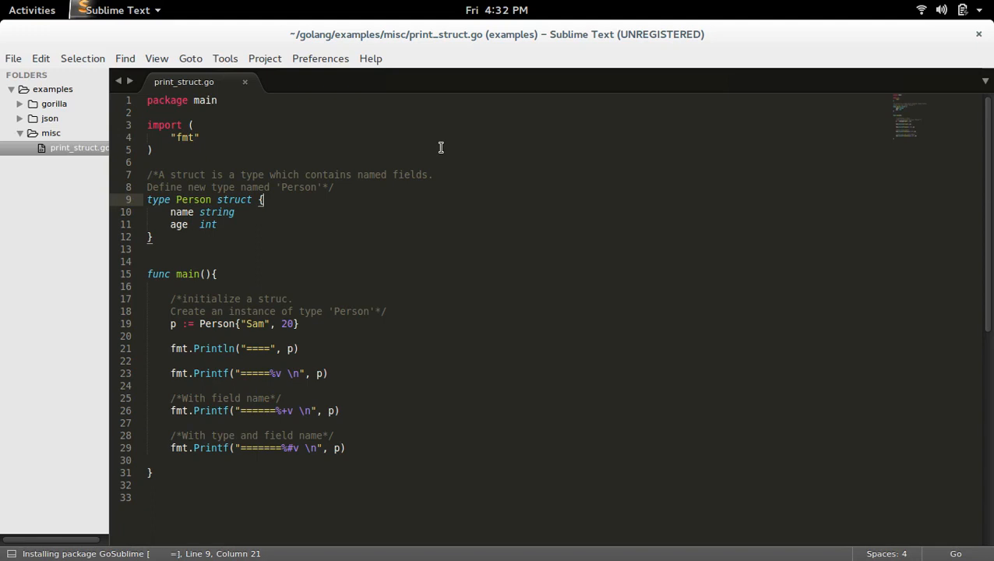
Select GoSublime to install it, opening its CHANGELOG.md and USAGE.md tabs
{"action": "left_click", "coordinate": [307, 85]}
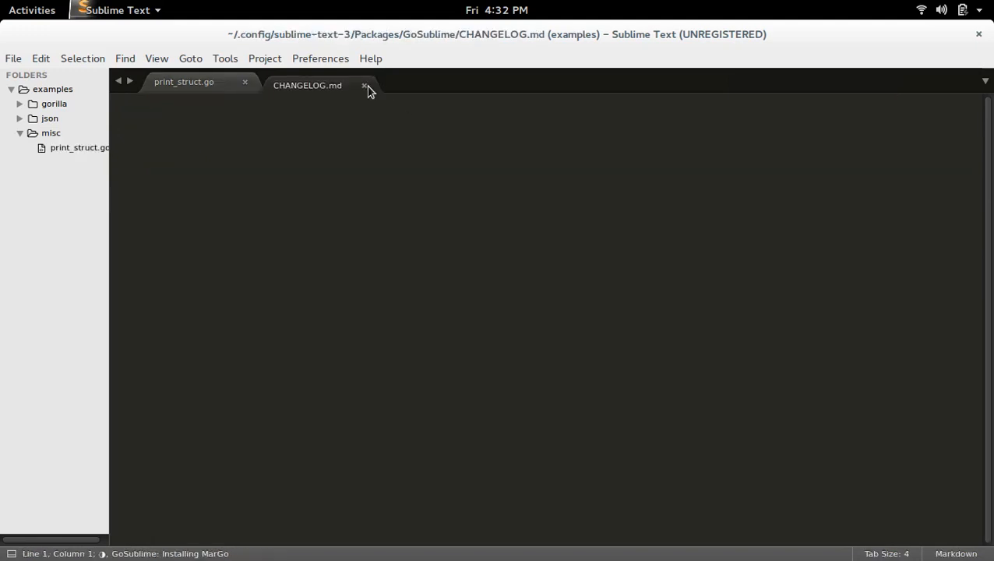
{"action": "left_click", "coordinate": [307, 85]}
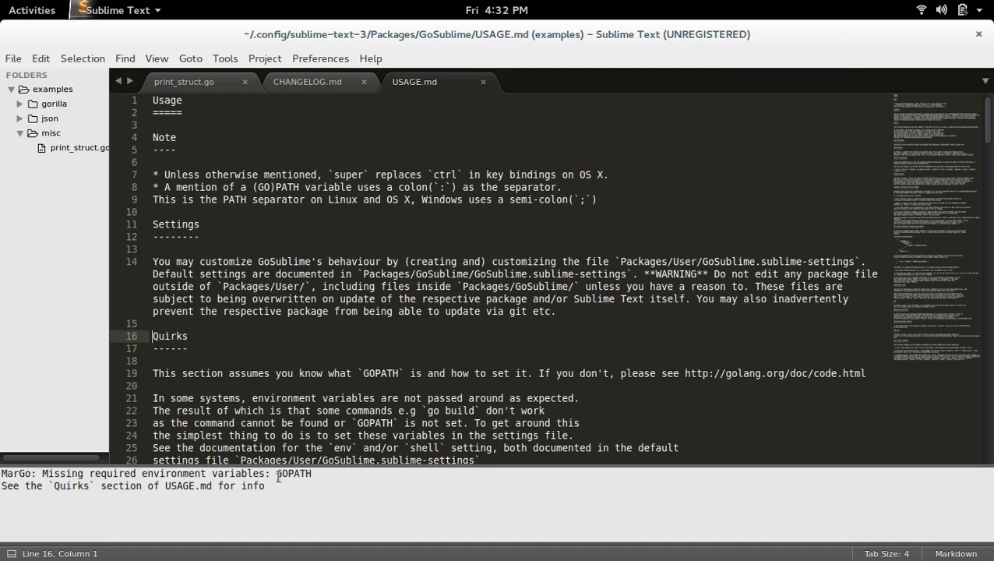
{"action": "mouse_move", "coordinate": [338, 322]}
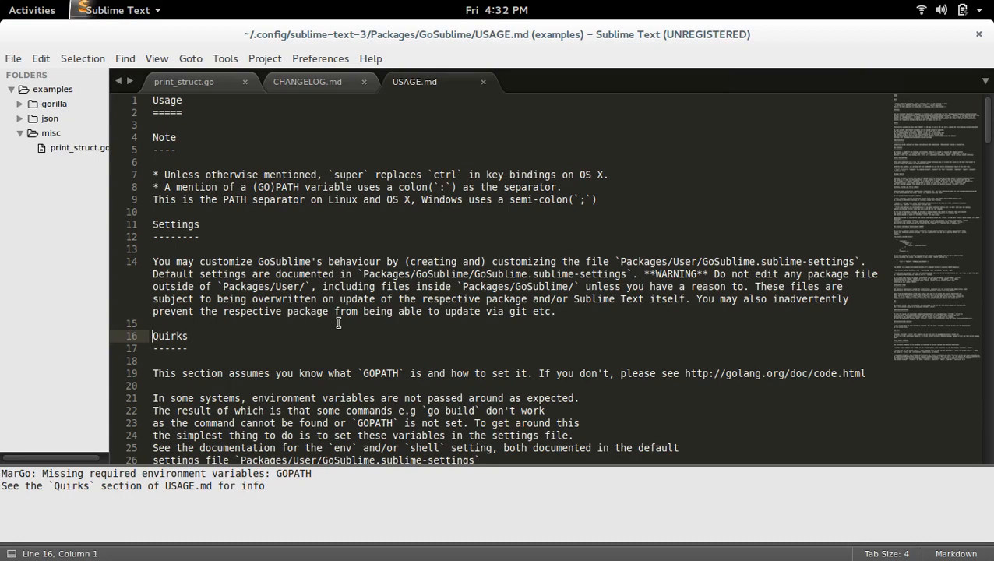